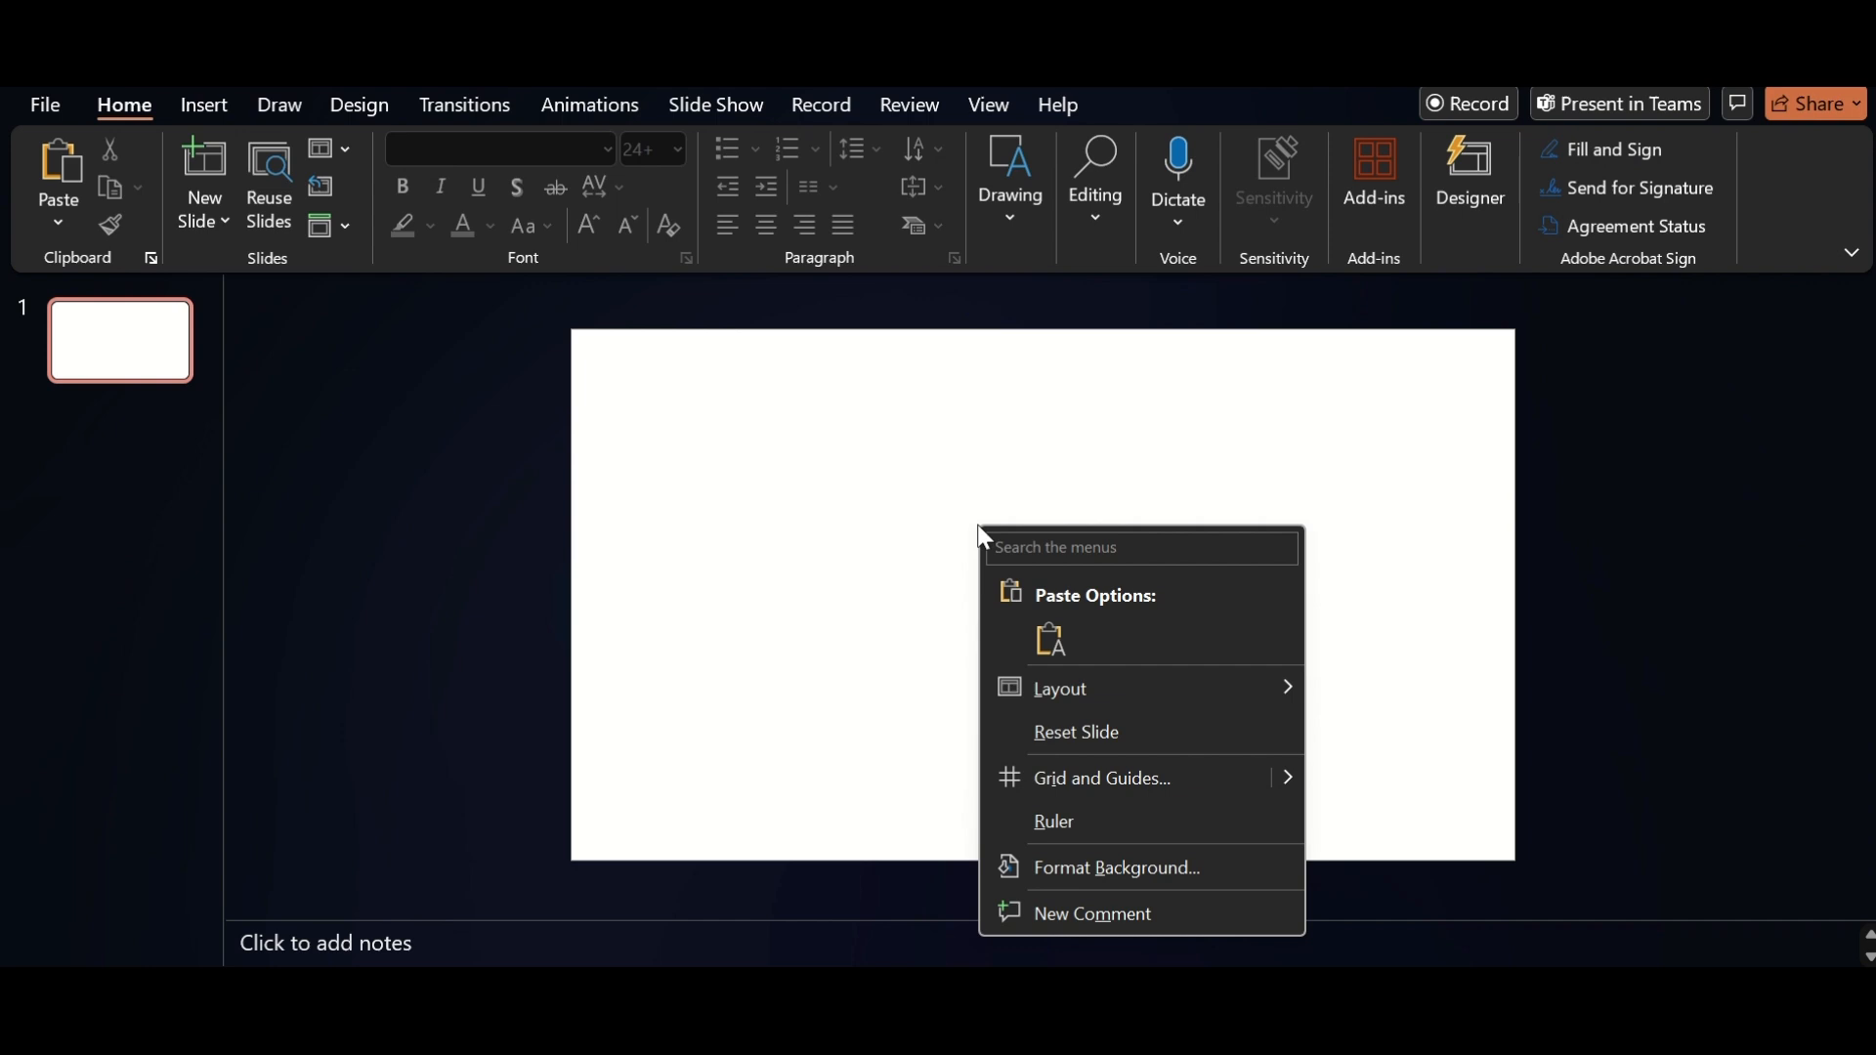
Apply a teal radial gradient fill to the slide background via Format Background
{"action": "left_click", "coordinate": [1115, 873]}
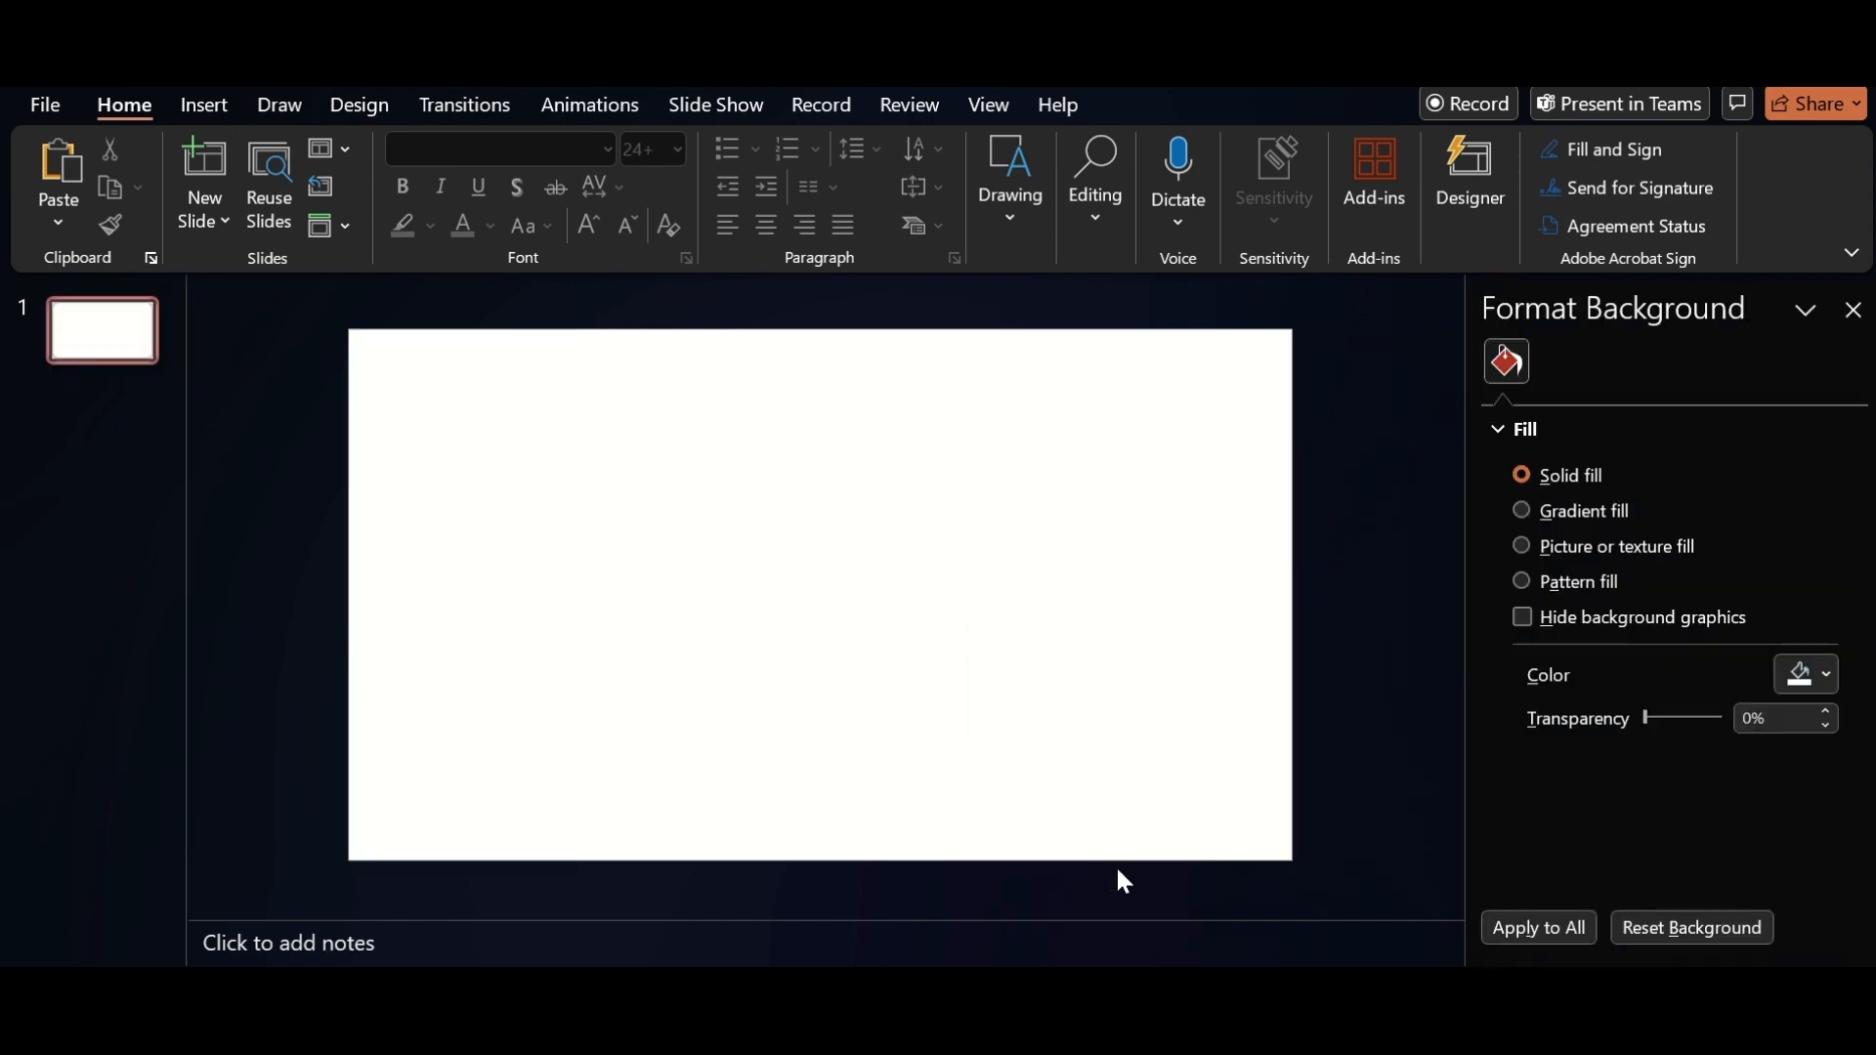
{"action": "left_click", "coordinate": [1522, 510]}
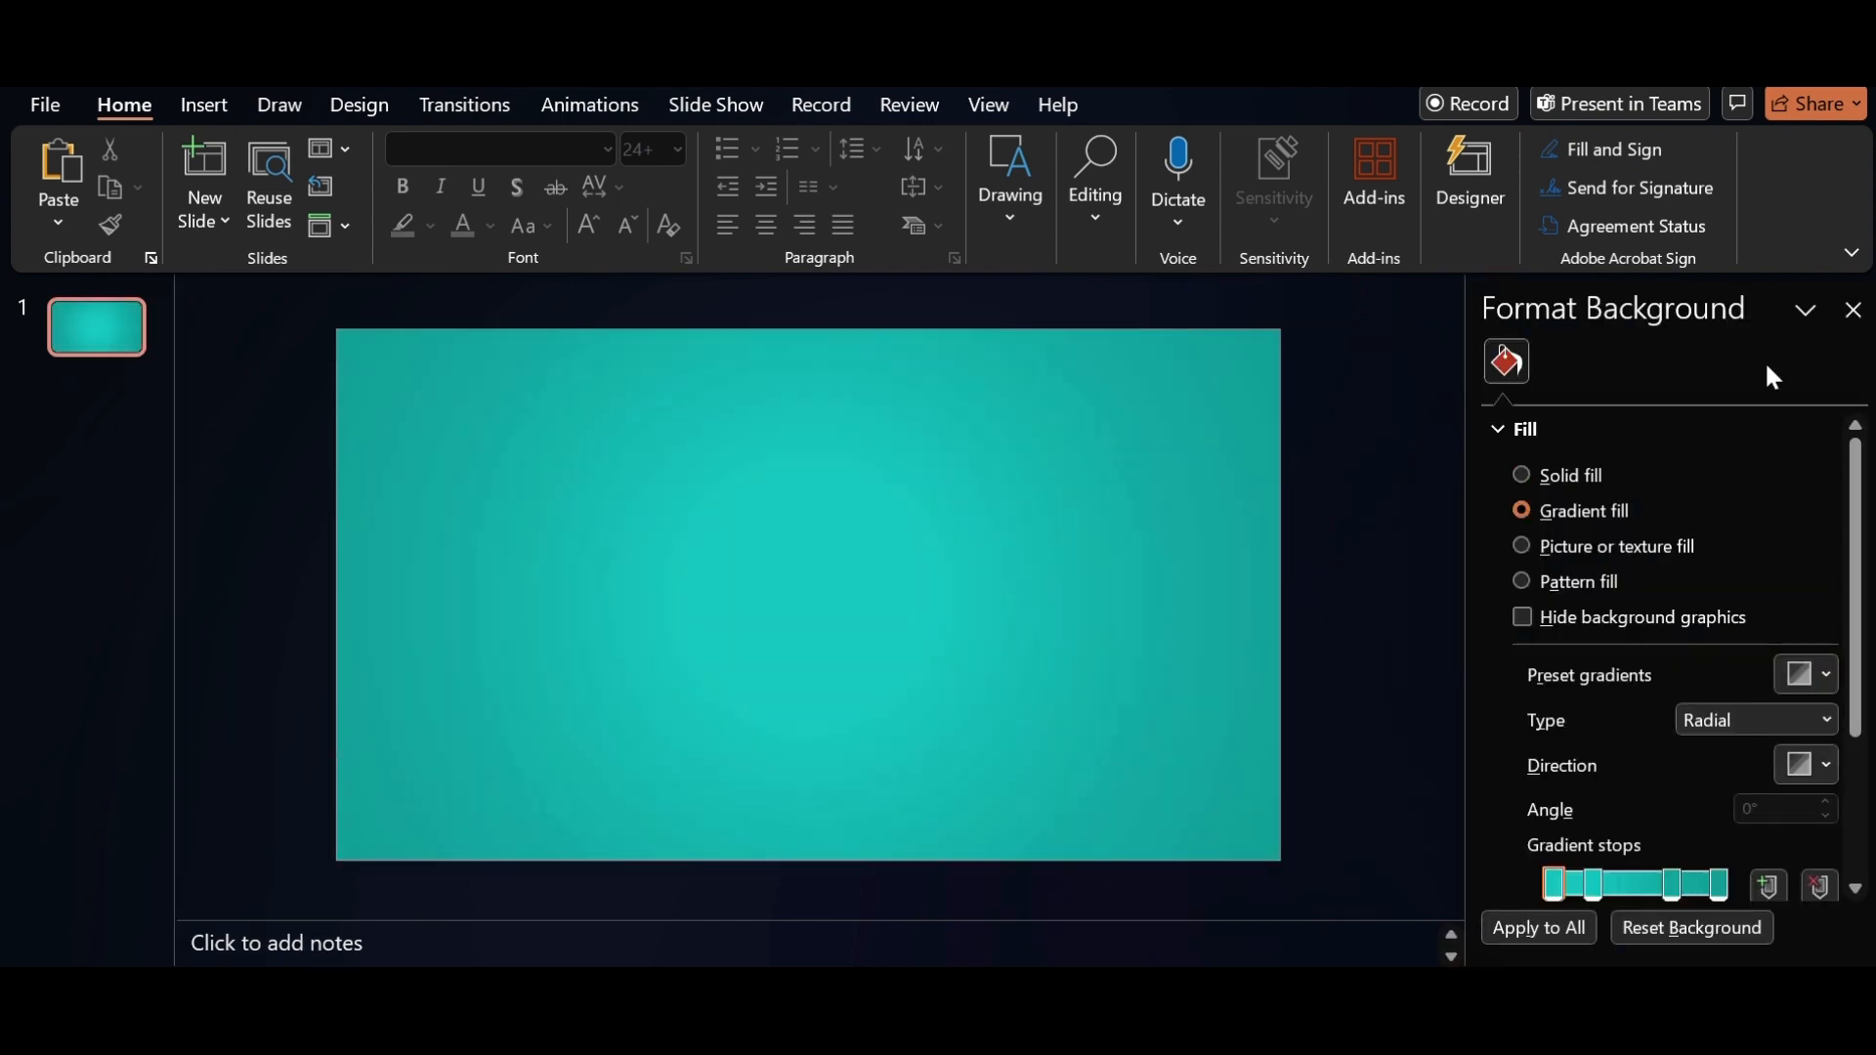
{"action": "left_click", "coordinate": [1852, 310]}
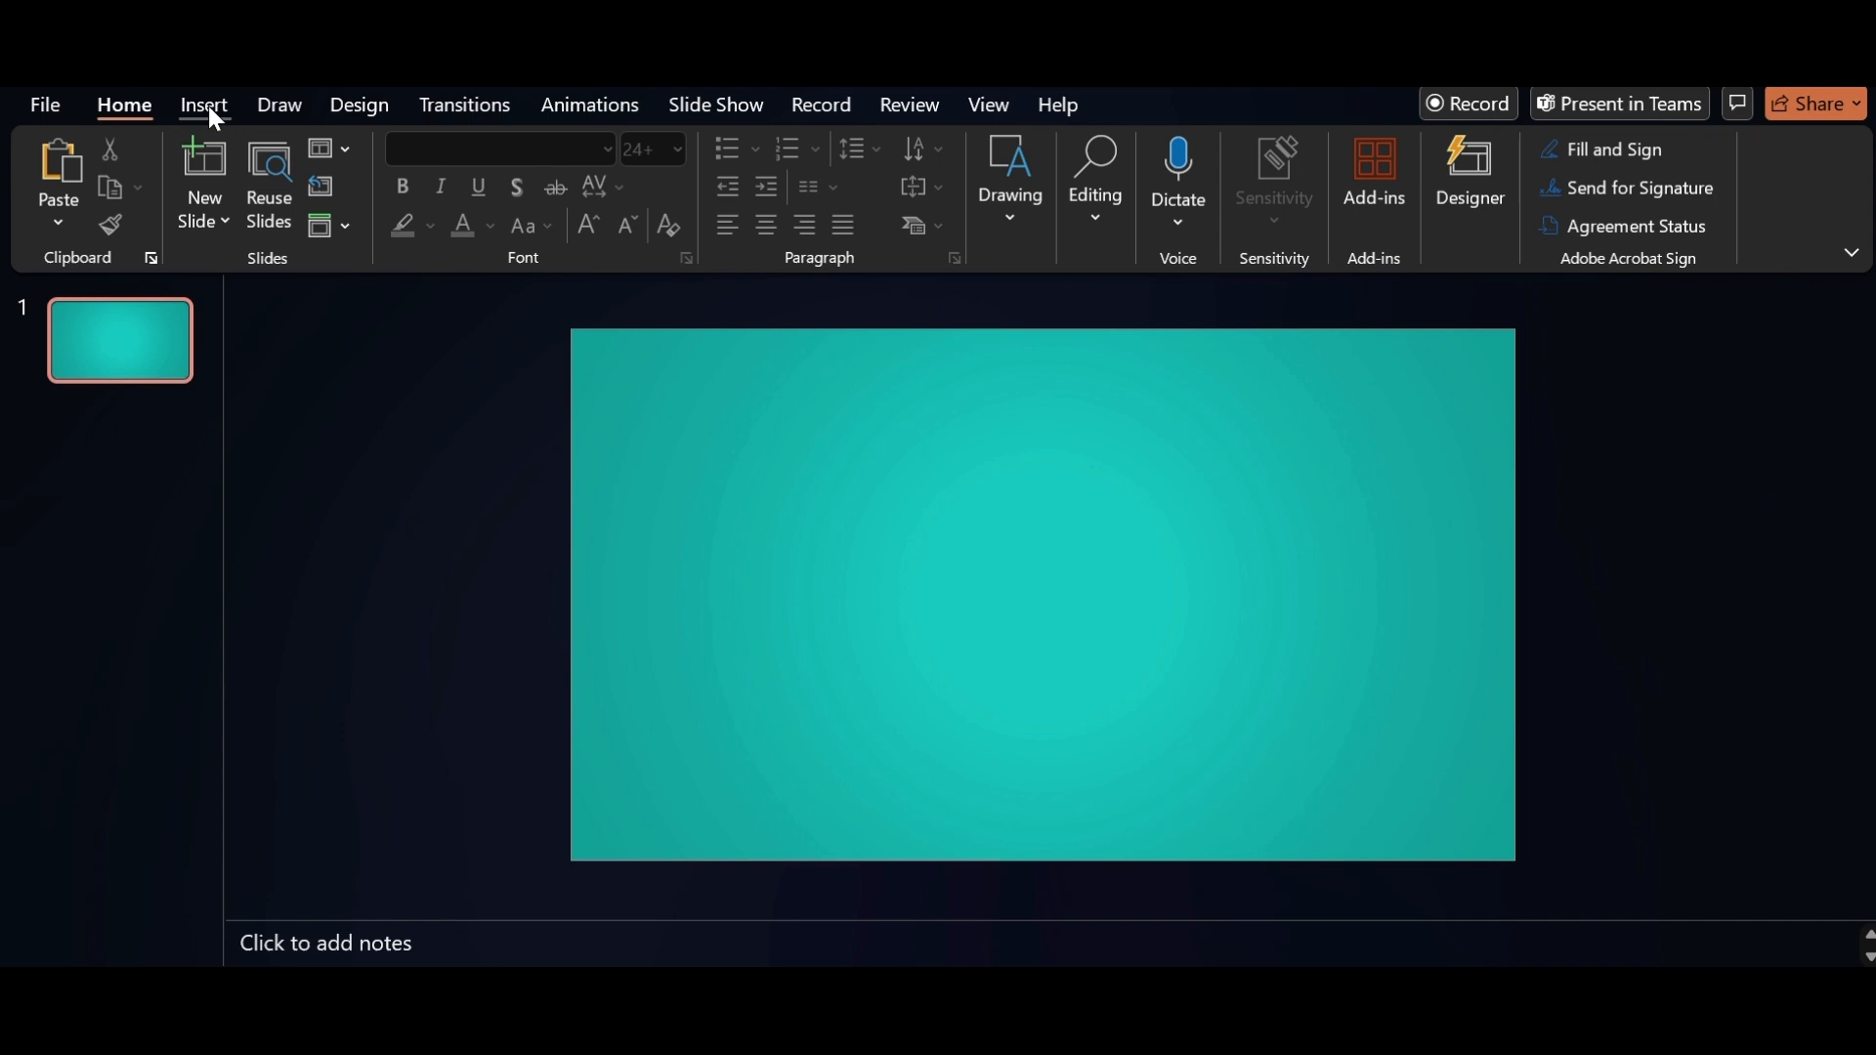
Insert the stock 3D bee model found by searching 'BEE' onto the slide
{"action": "left_click", "coordinate": [203, 106]}
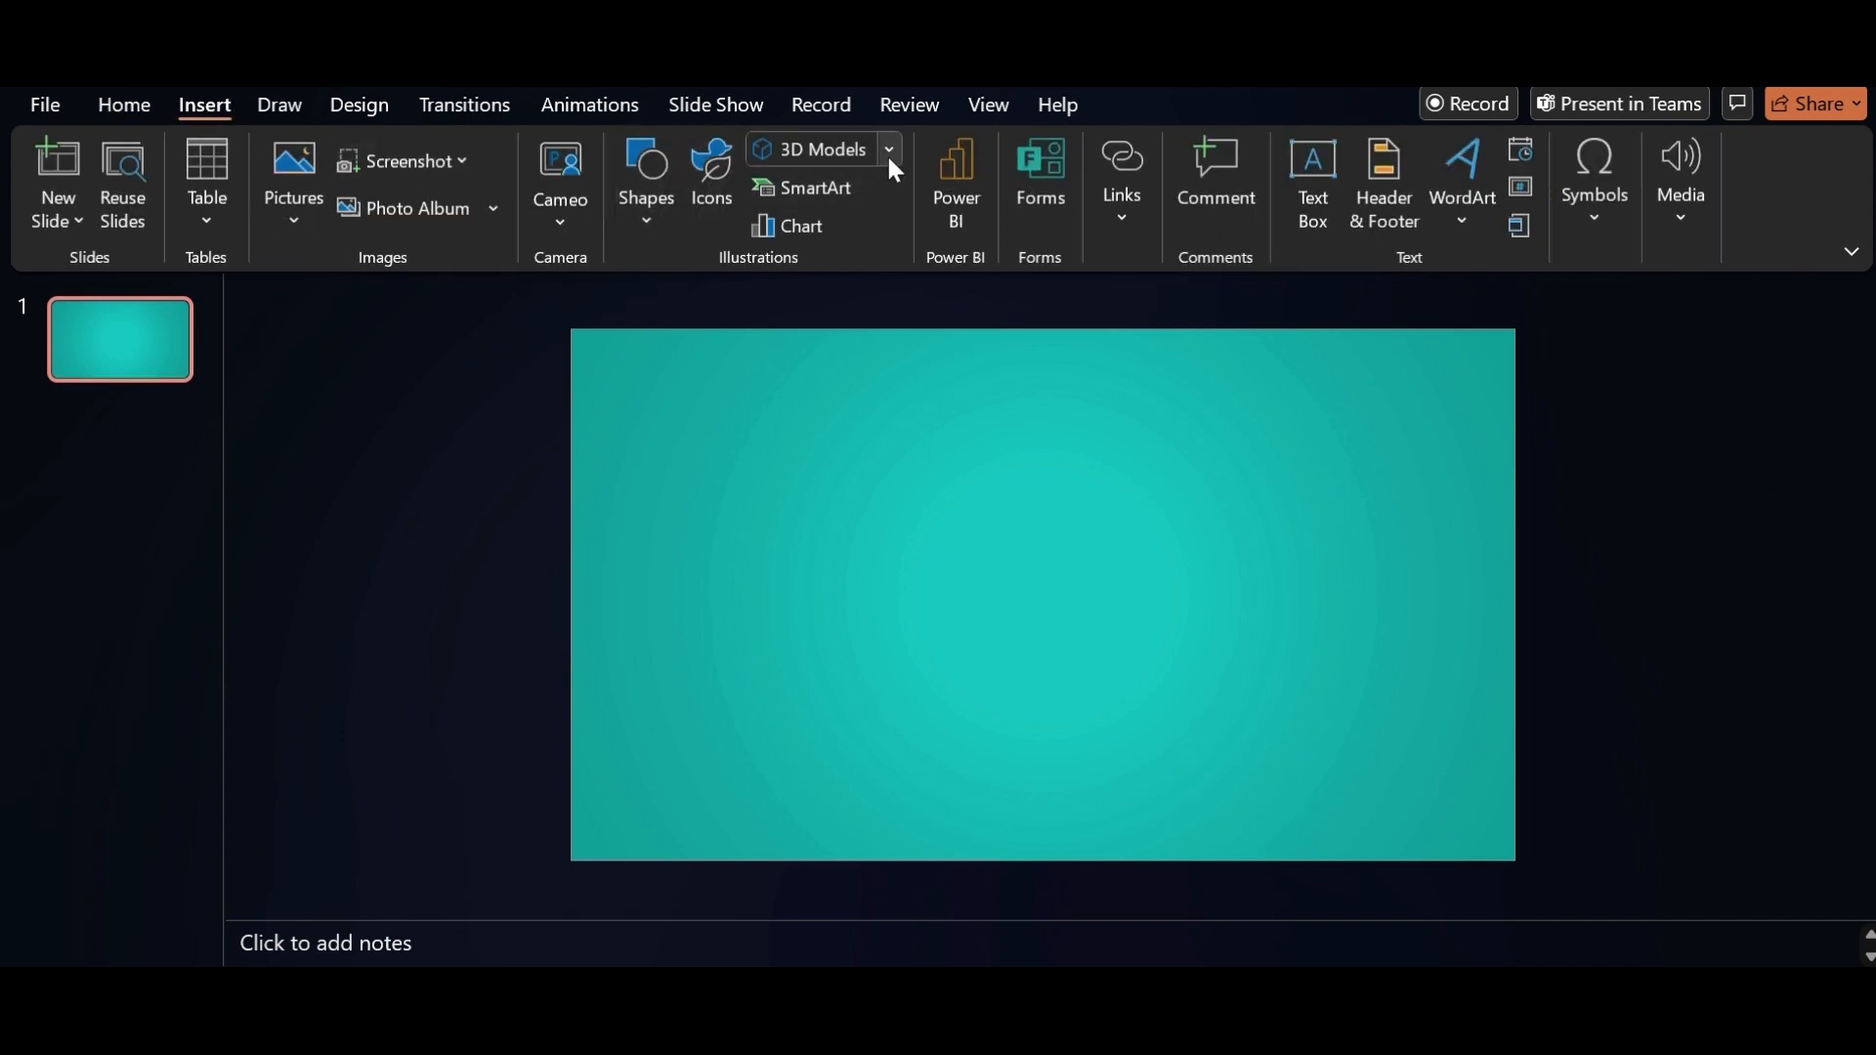
{"action": "left_click", "coordinate": [888, 150]}
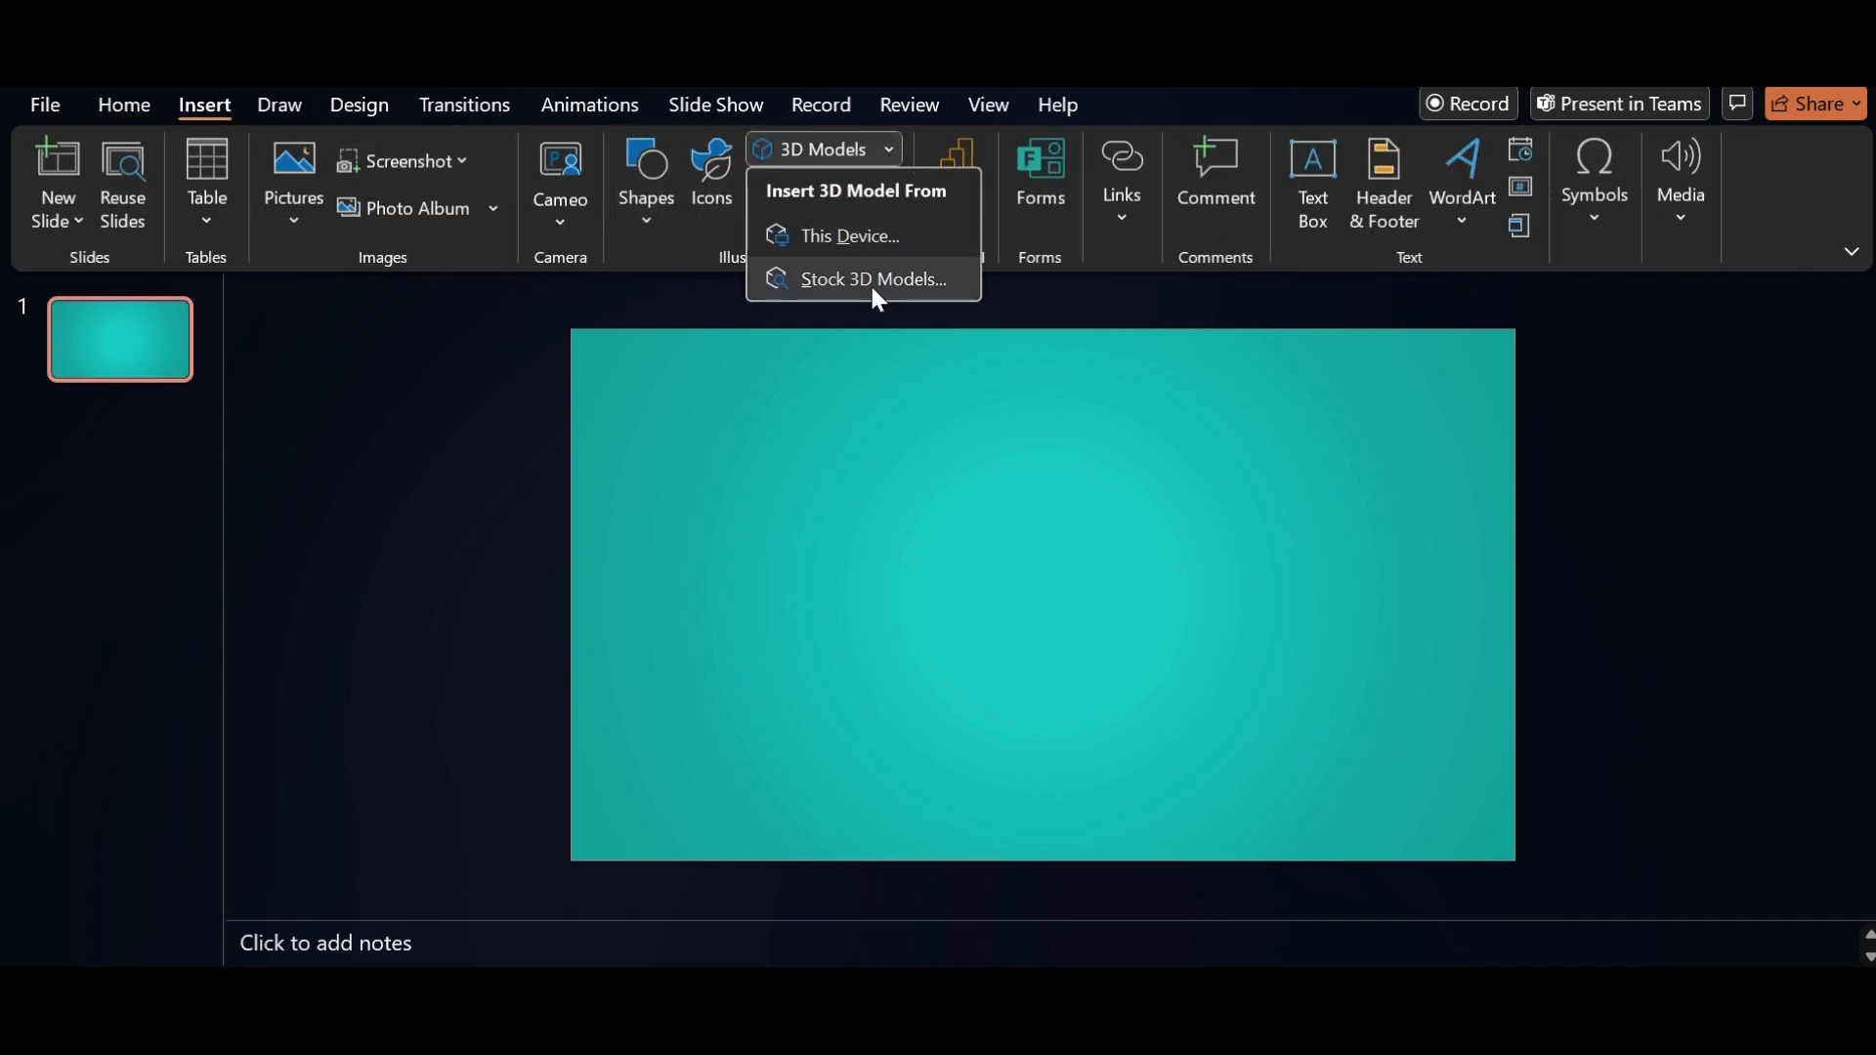
{"action": "left_click", "coordinate": [875, 280]}
{"action": "type", "text": "BEE"}
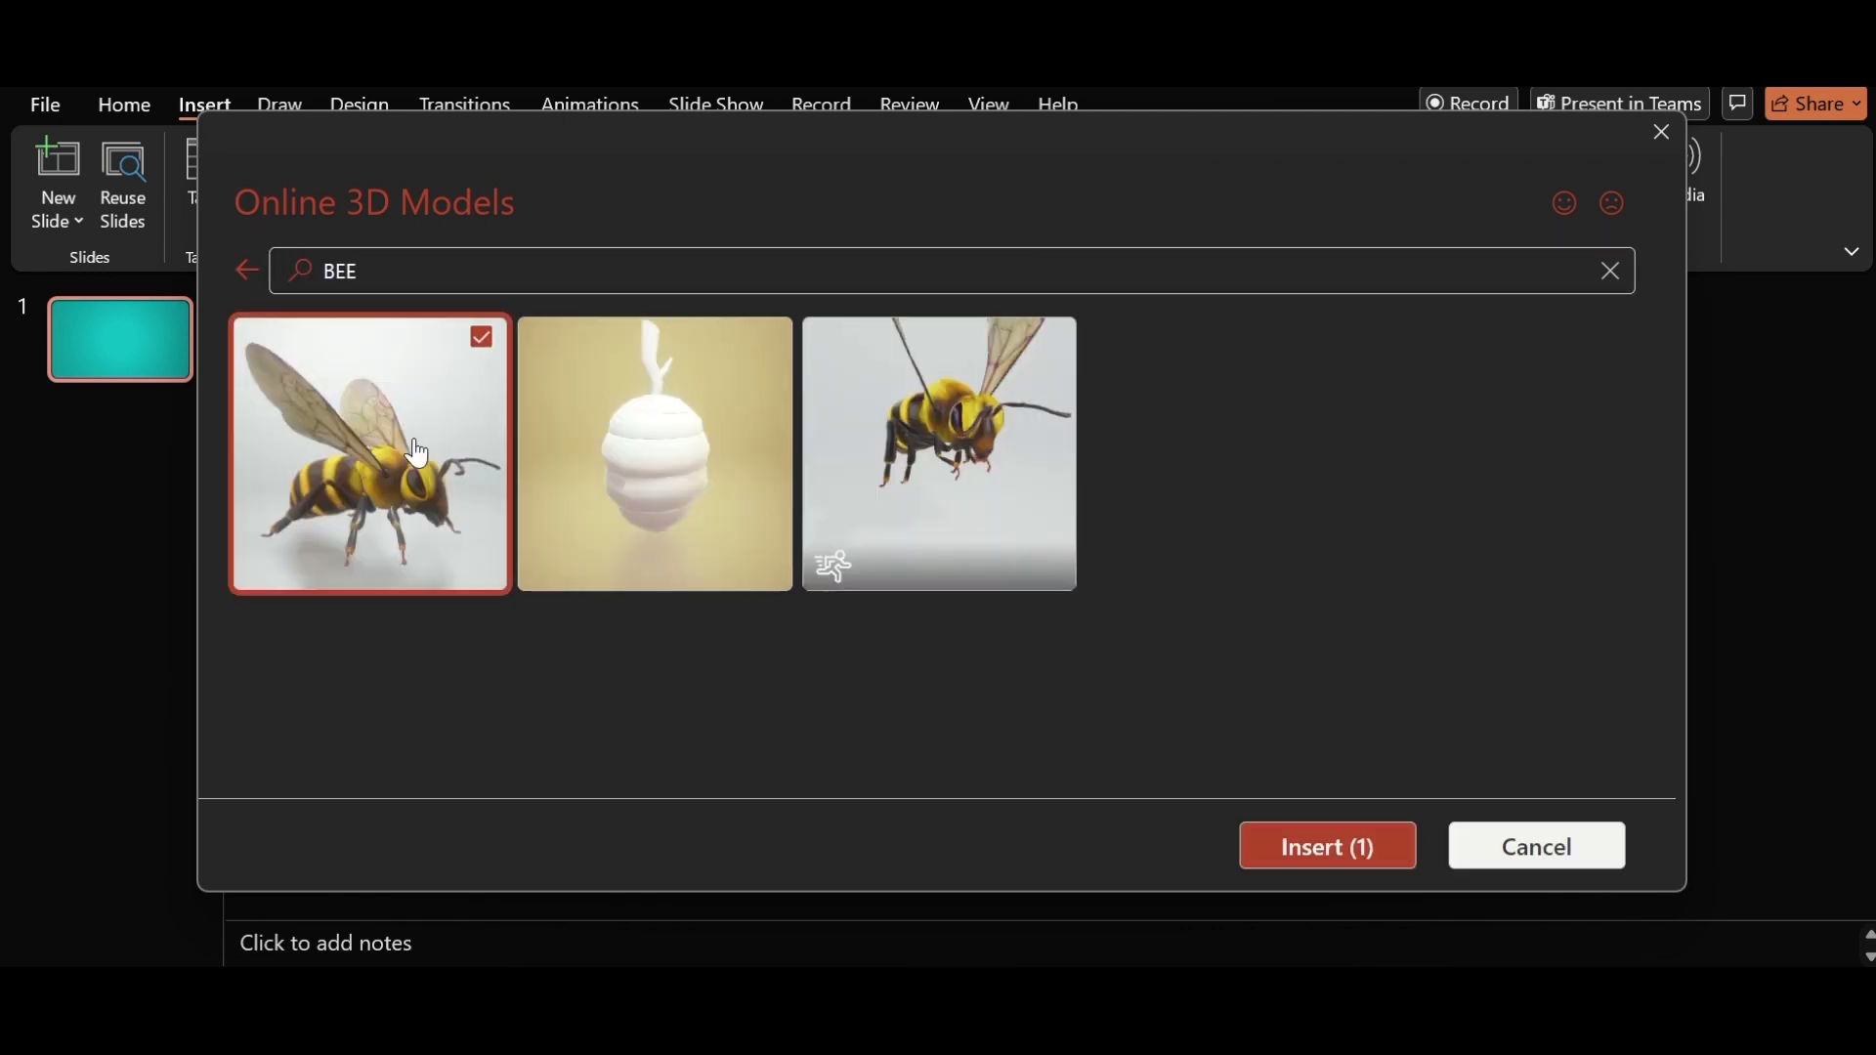
{"action": "left_click", "coordinate": [1533, 846]}
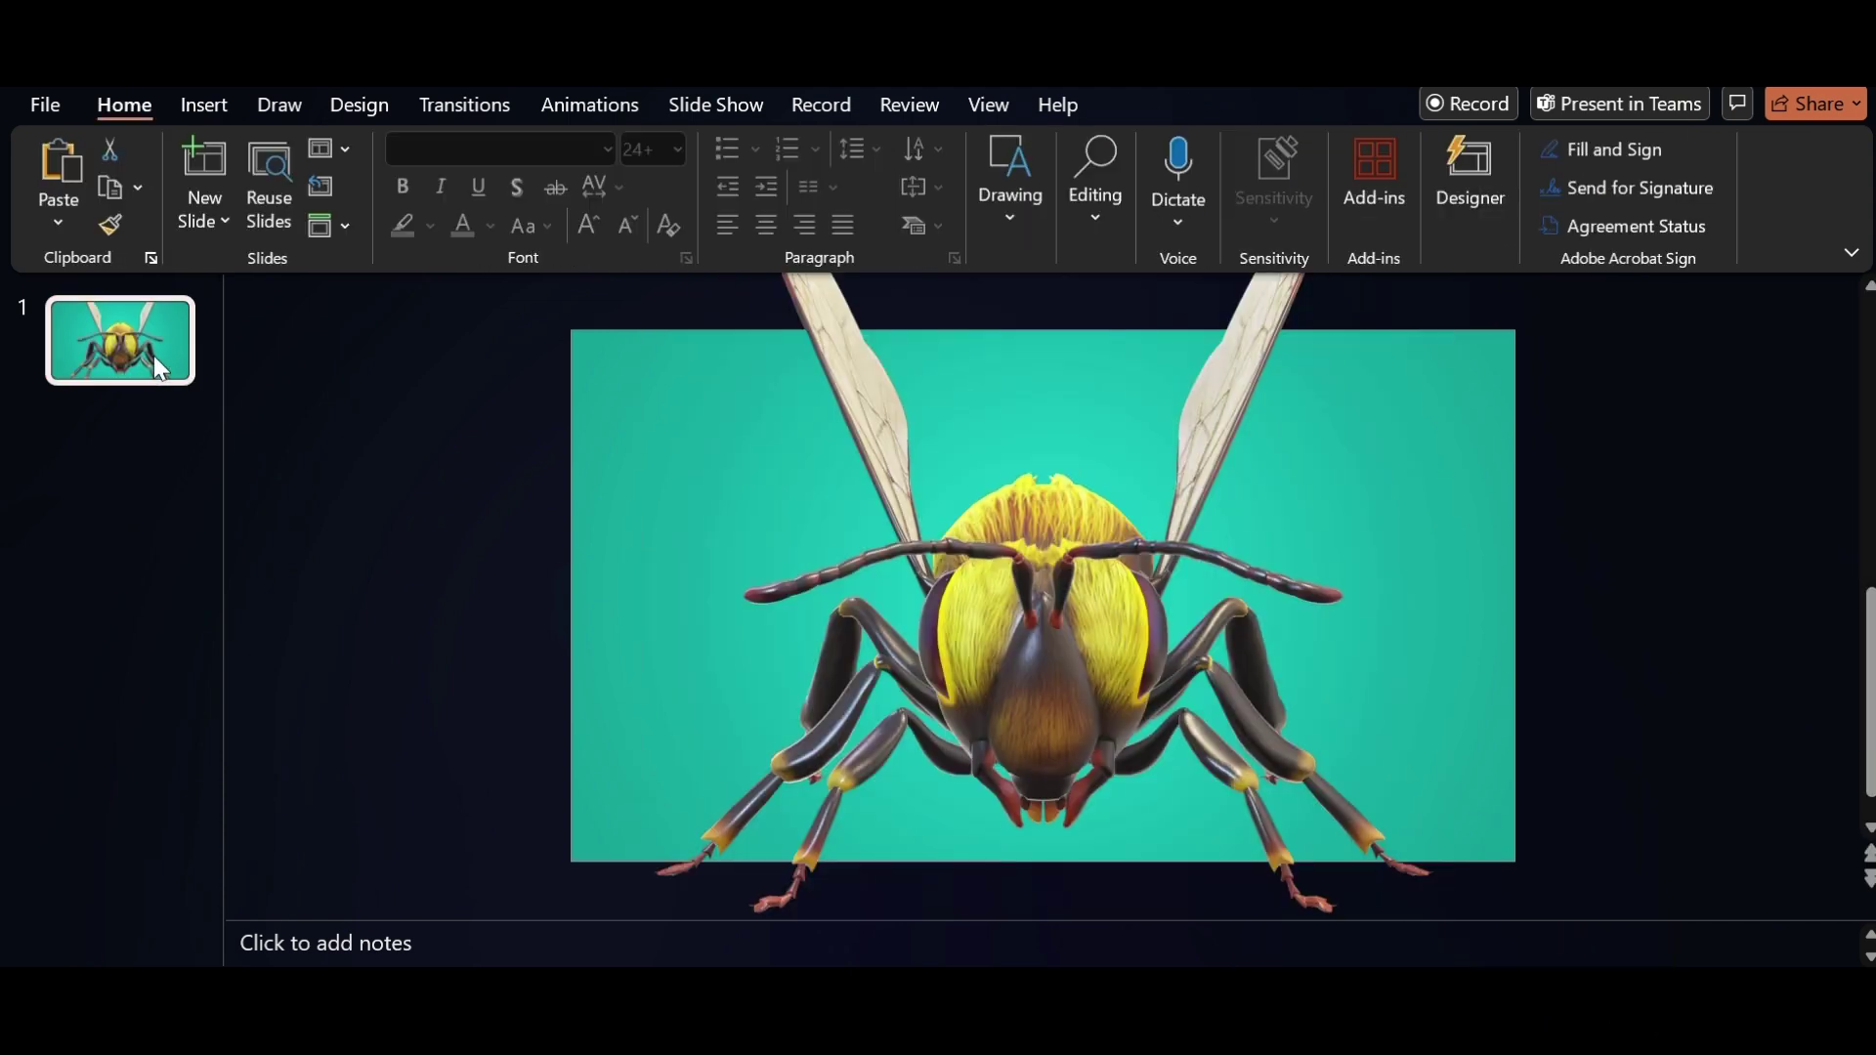
Duplicate slide 1 and paste THE BEES text panel onto the new slide
{"action": "right_click", "coordinate": [119, 341]}
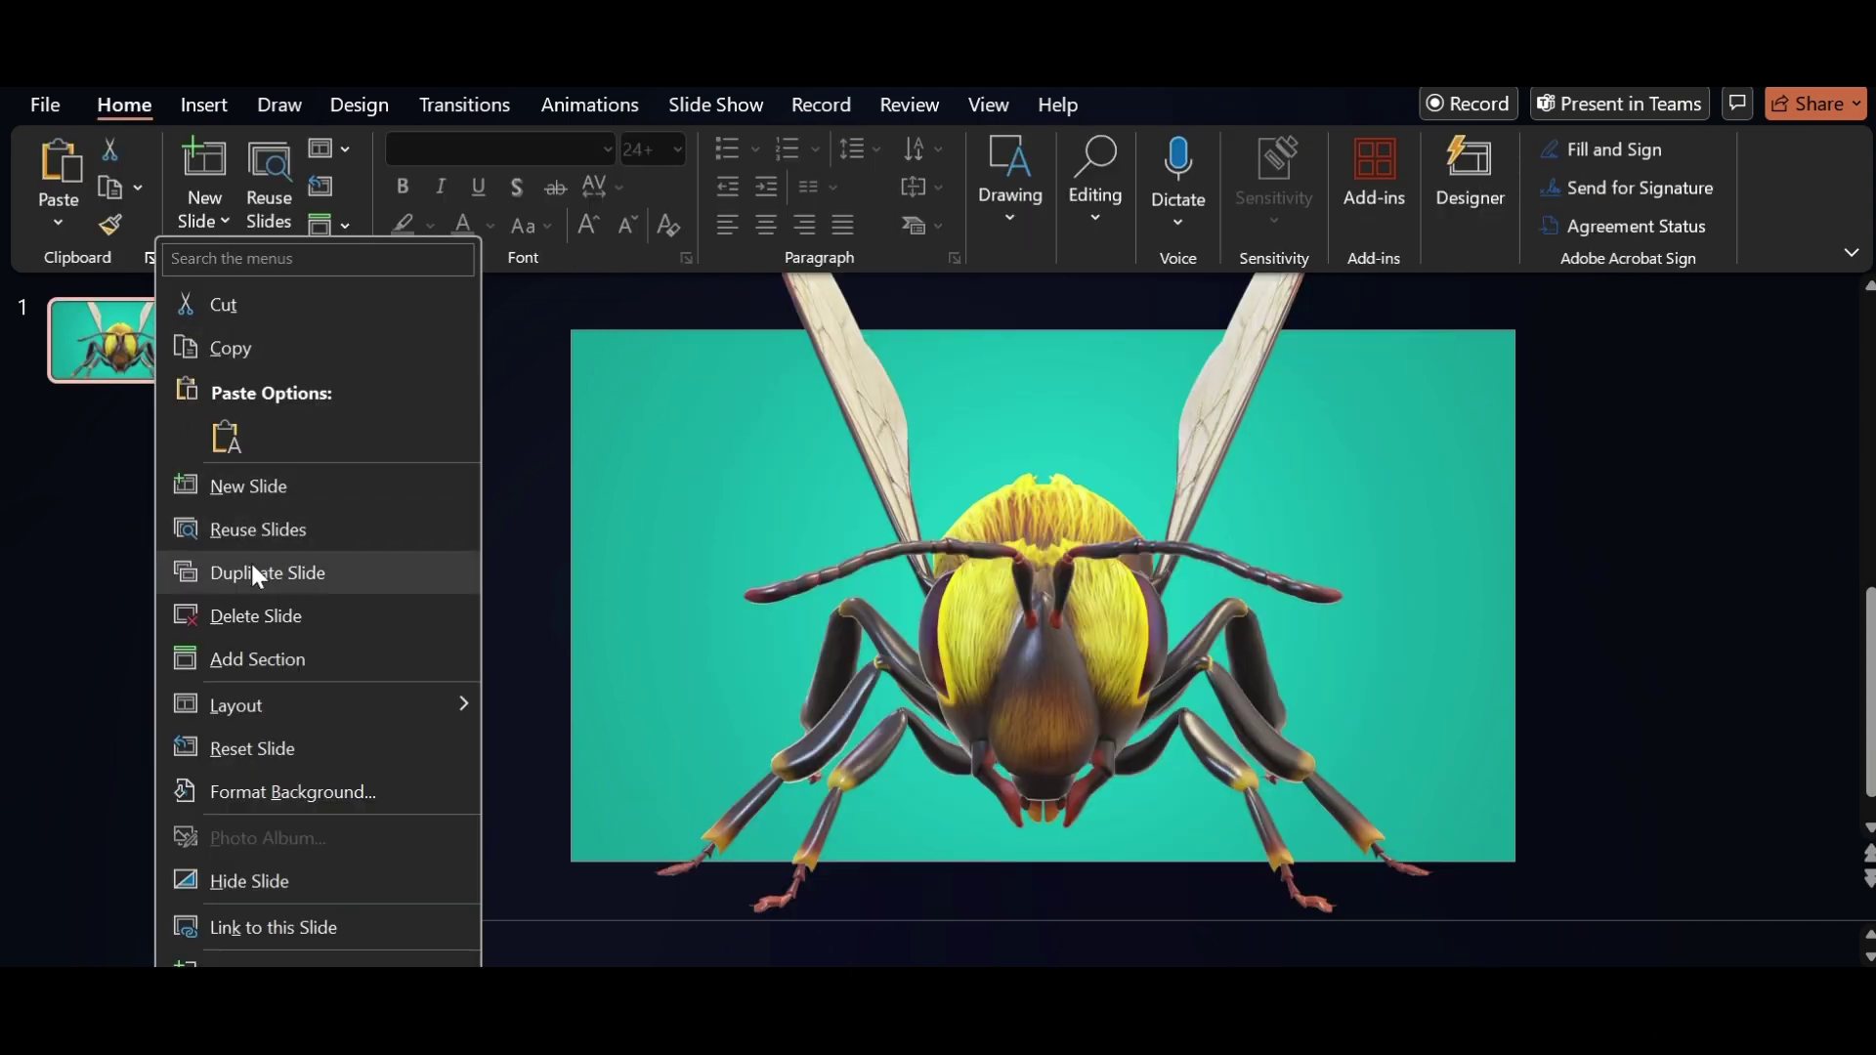
{"action": "left_click", "coordinate": [268, 579]}
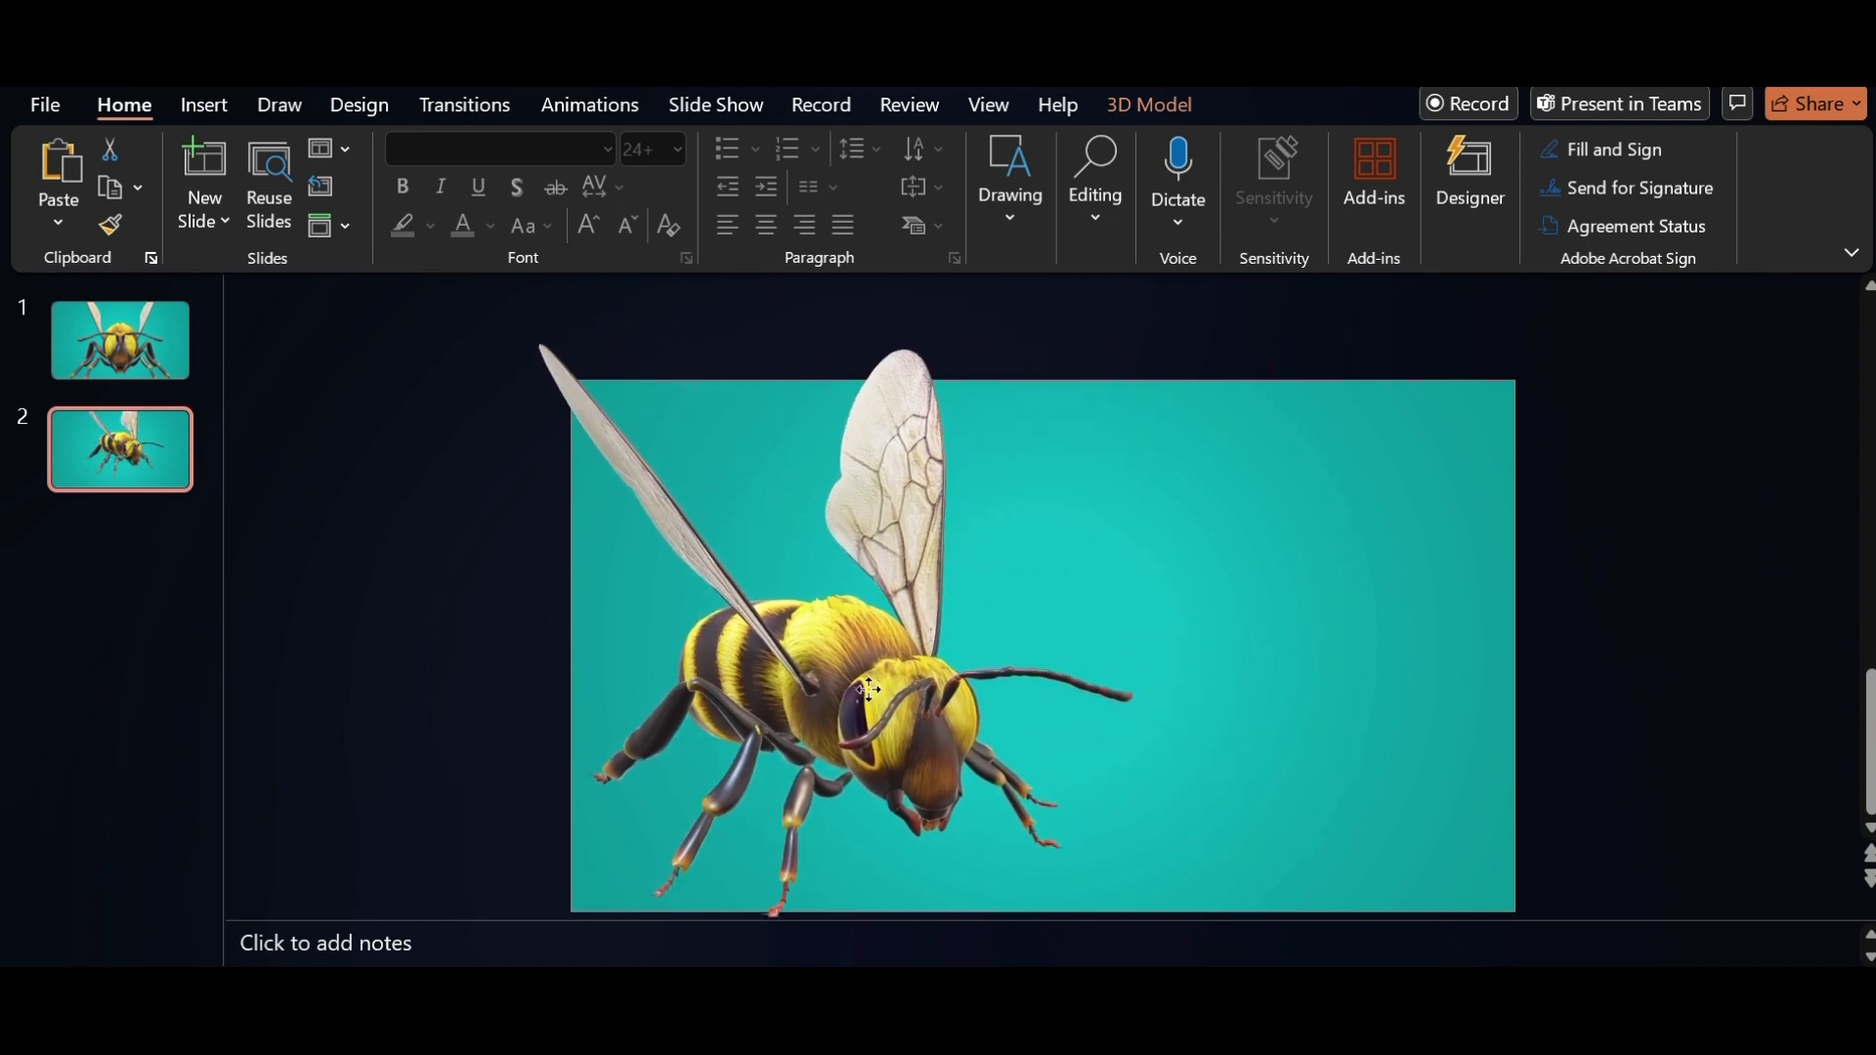
{"action": "key", "text": "ctrl+v"}
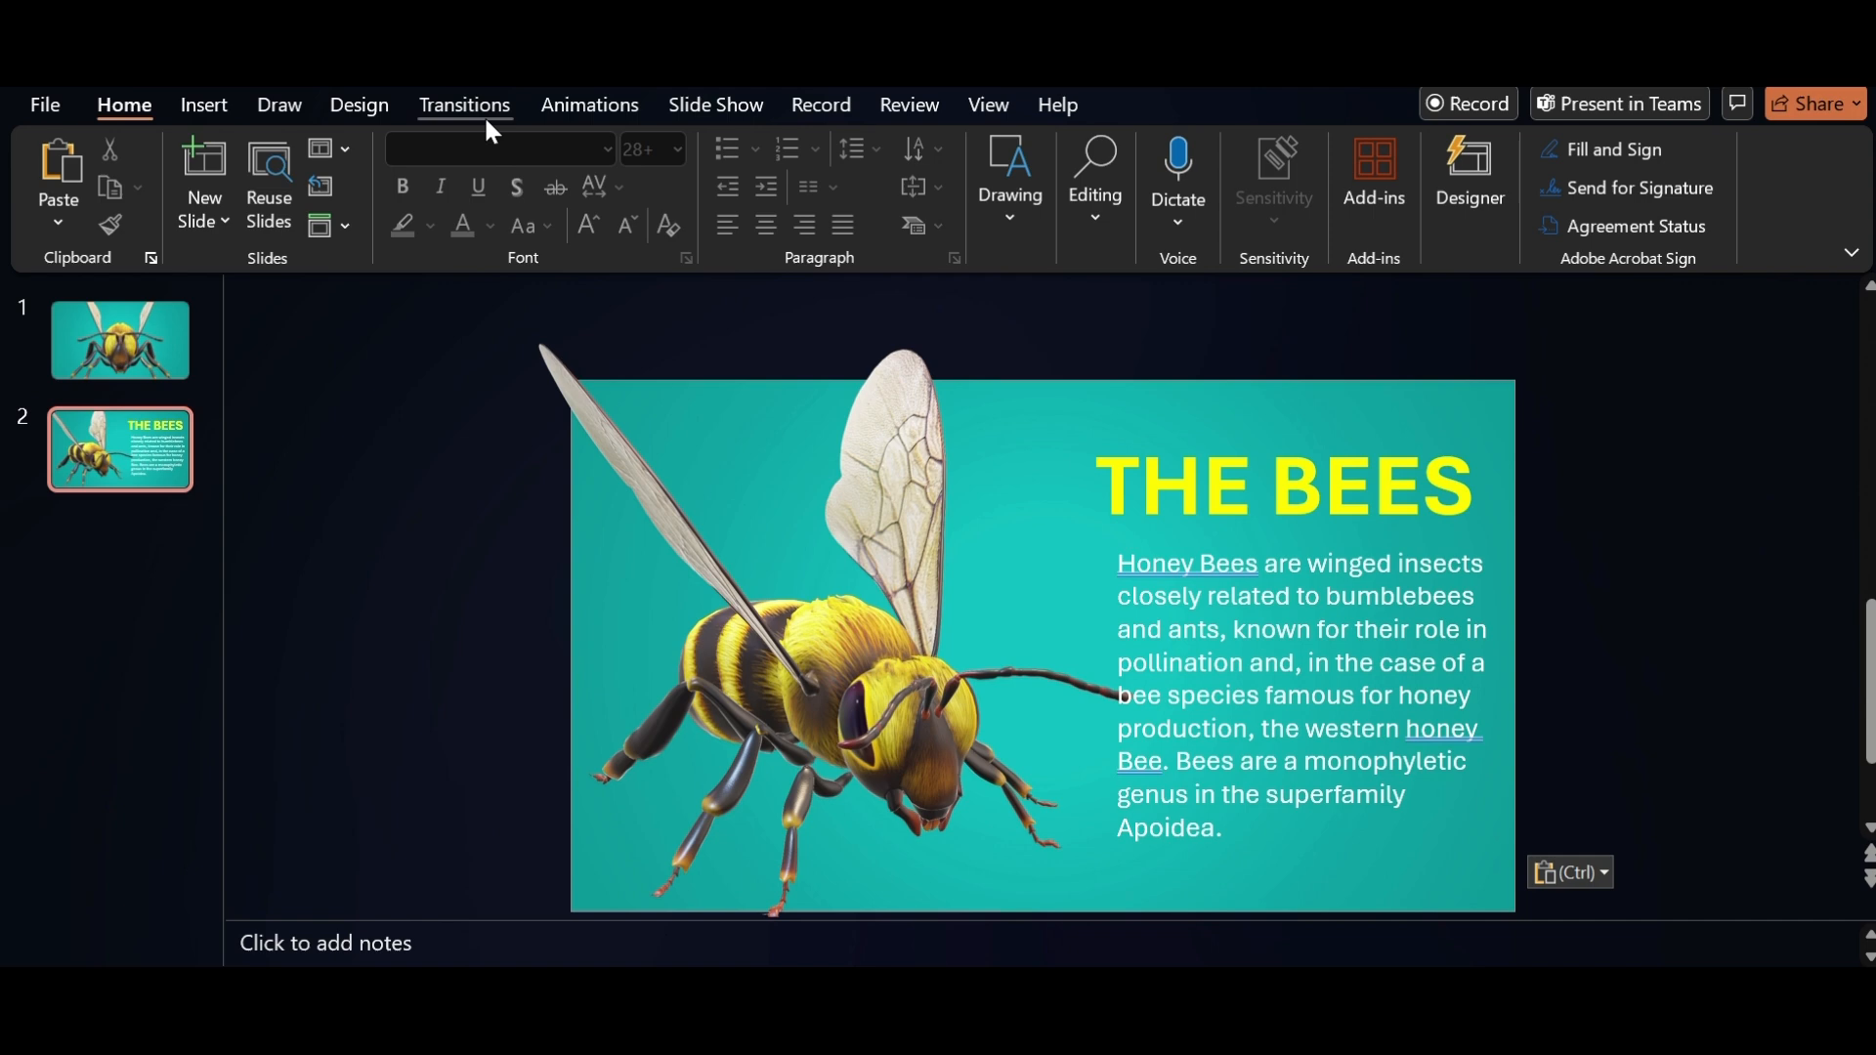
Give slide 2 a Morph transition with a 03.50 second duration
{"action": "left_click", "coordinate": [464, 105]}
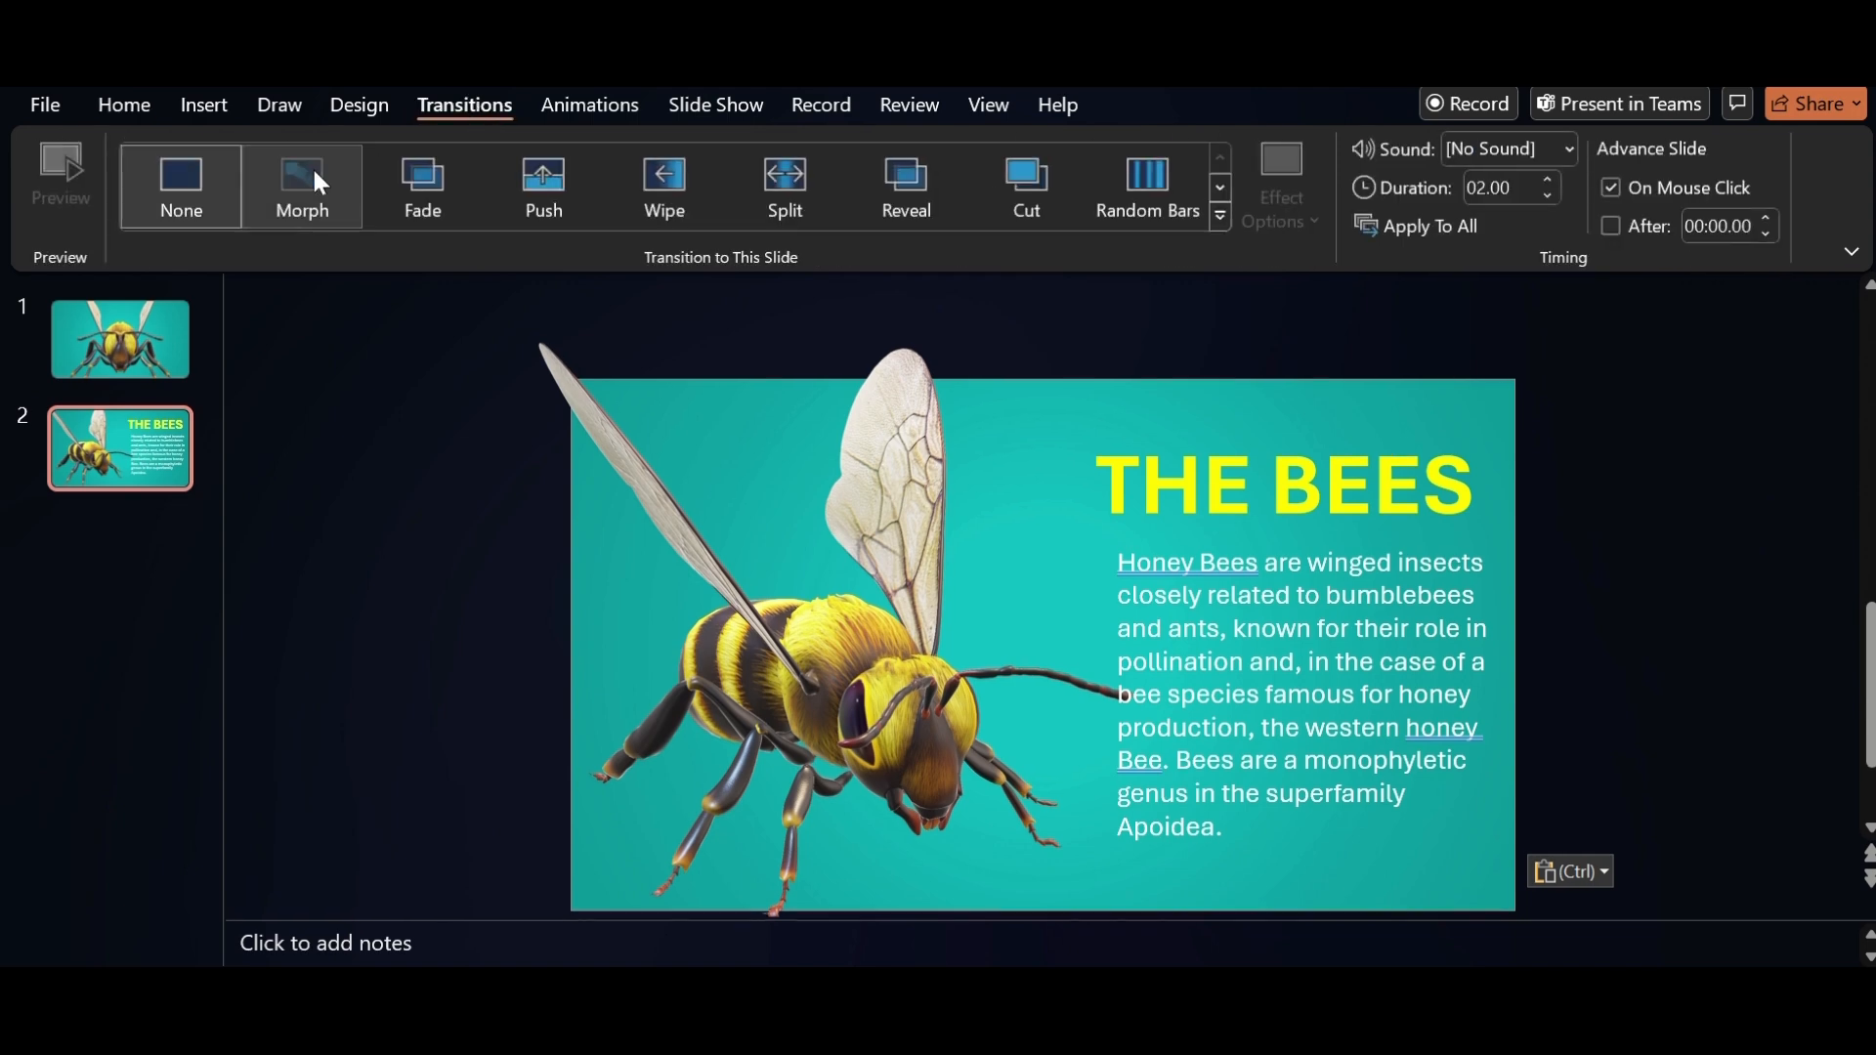
{"action": "left_click", "coordinate": [303, 185]}
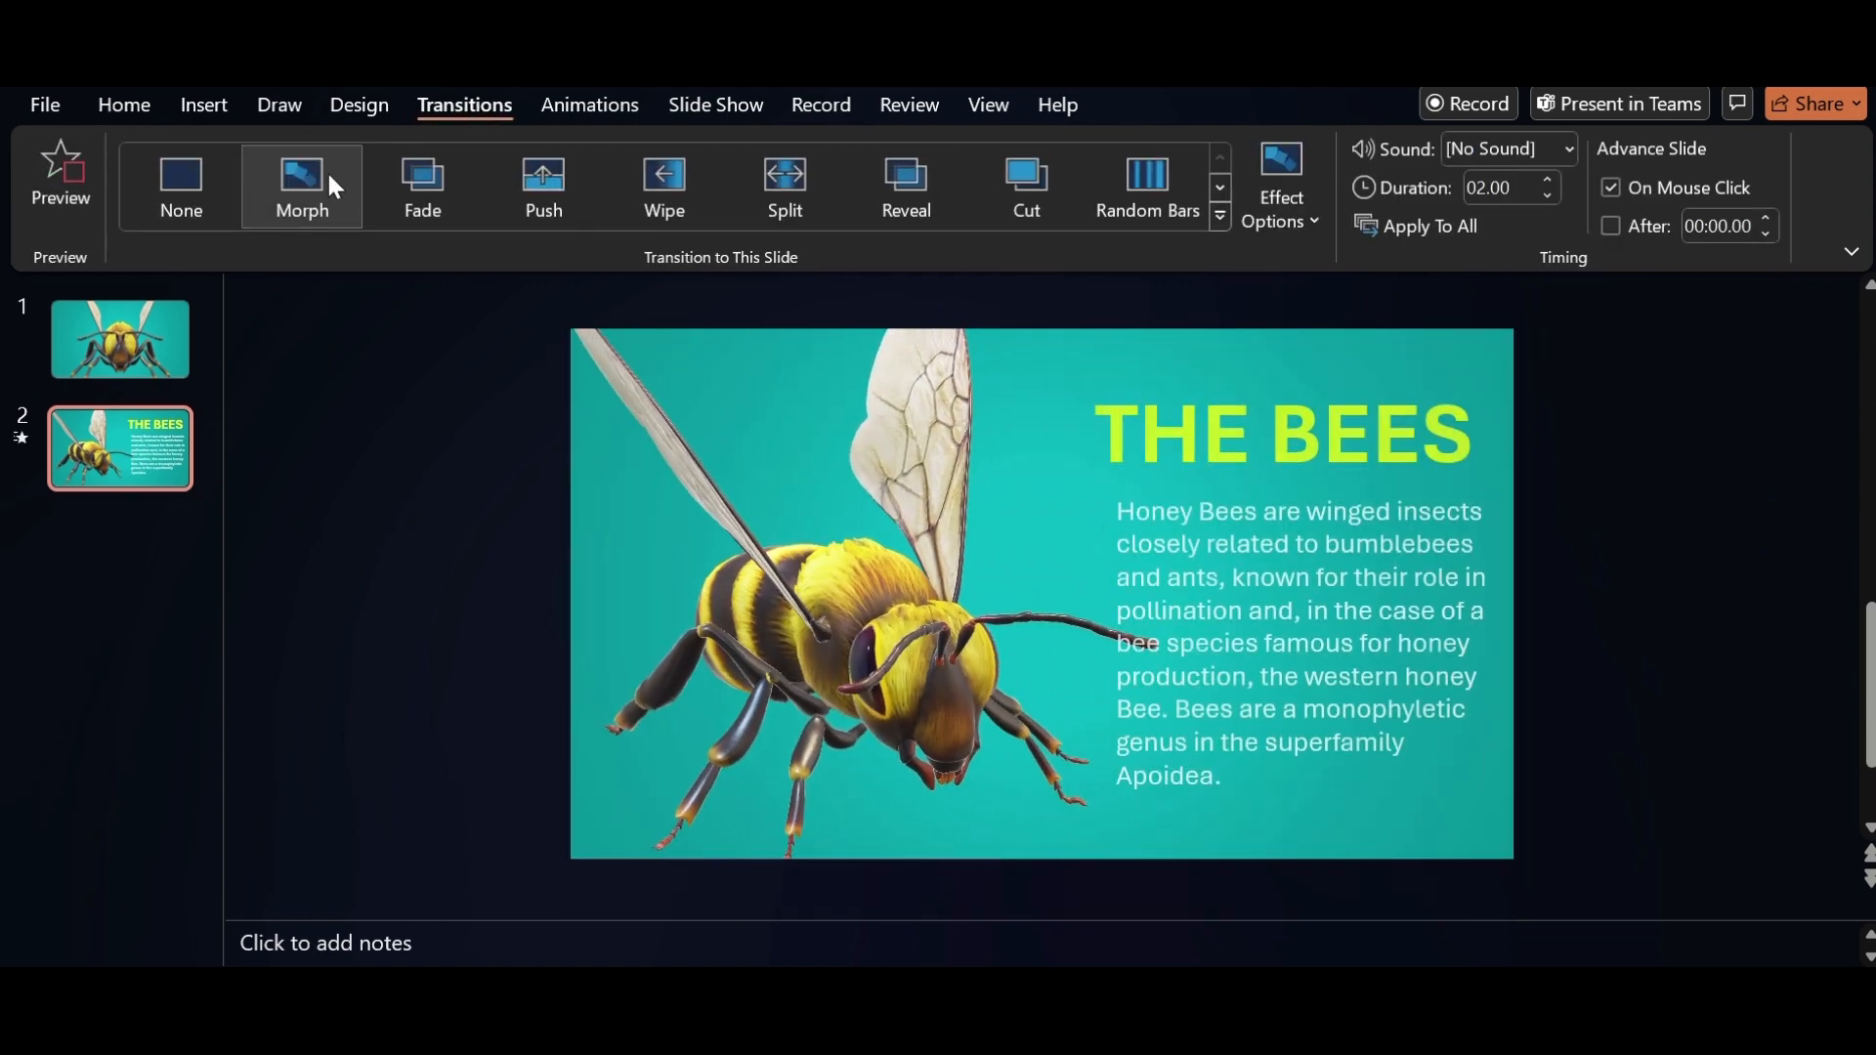
{"action": "left_click", "coordinate": [1545, 180]}
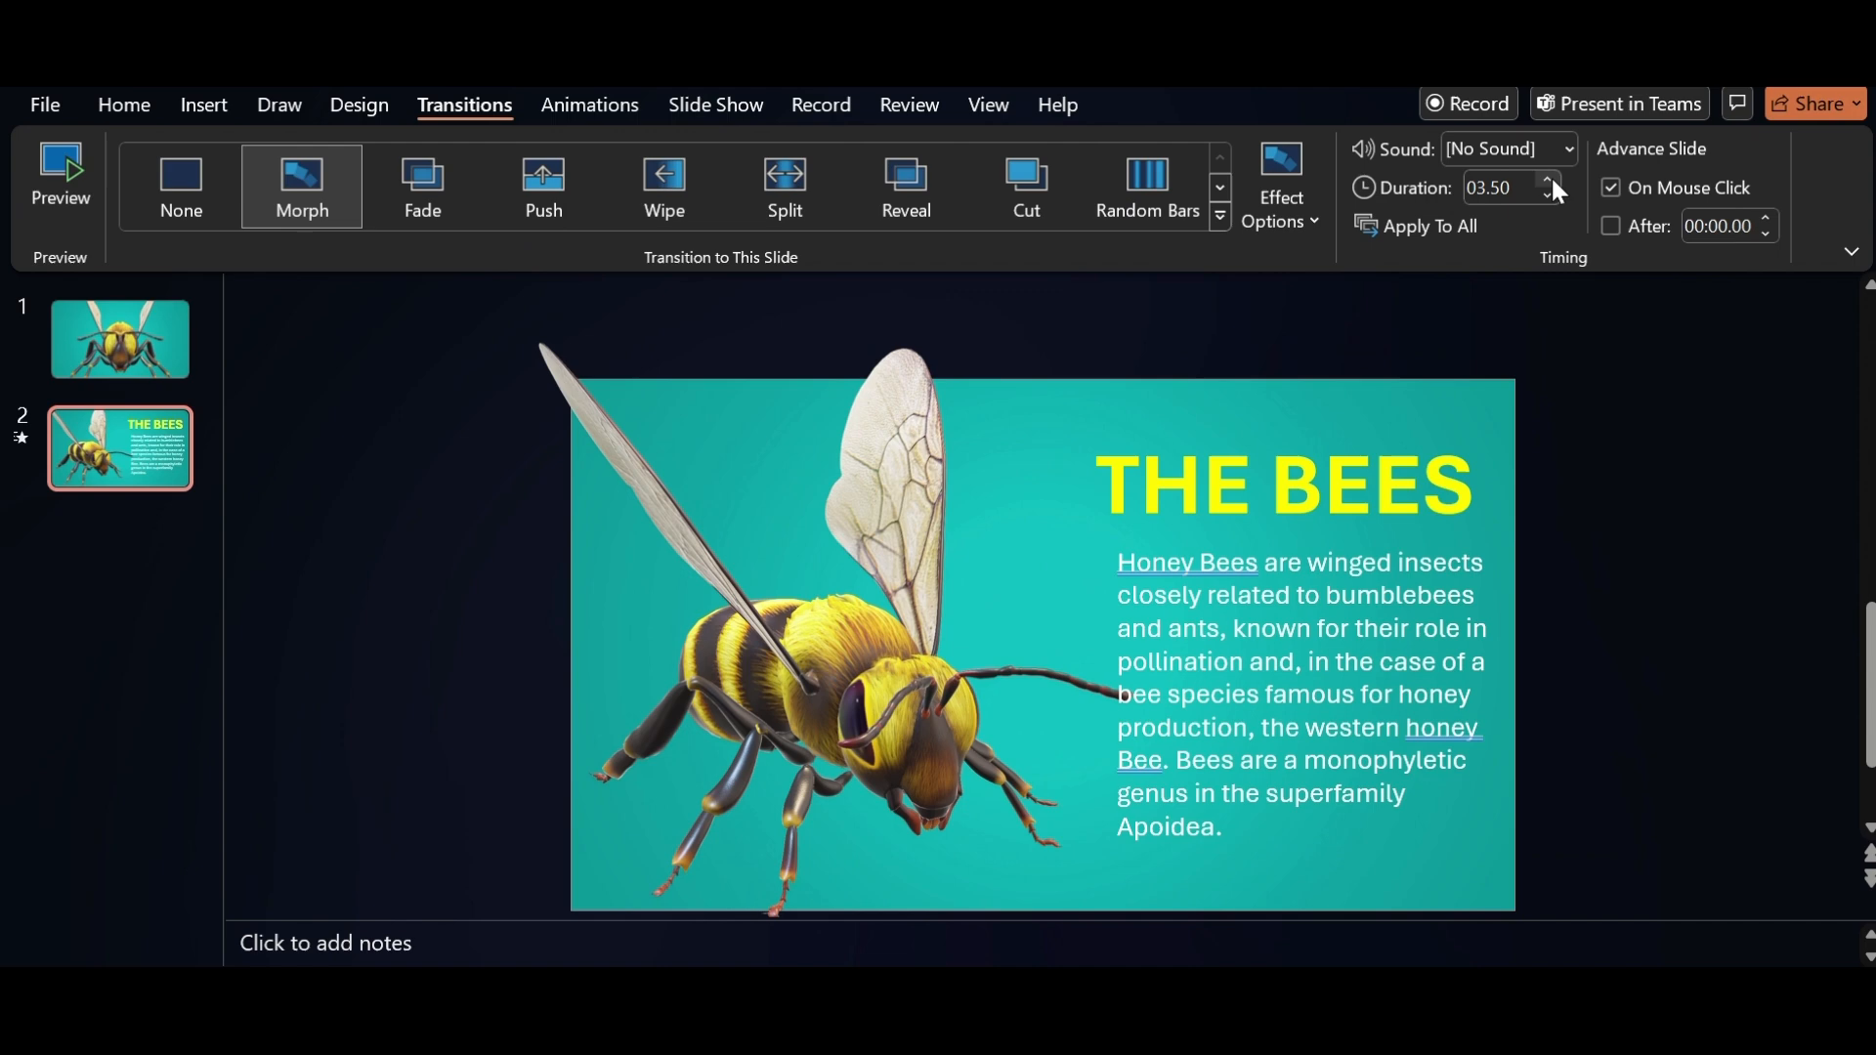
Duplicate slide 2 to create slide 3
{"action": "right_click", "coordinate": [119, 448]}
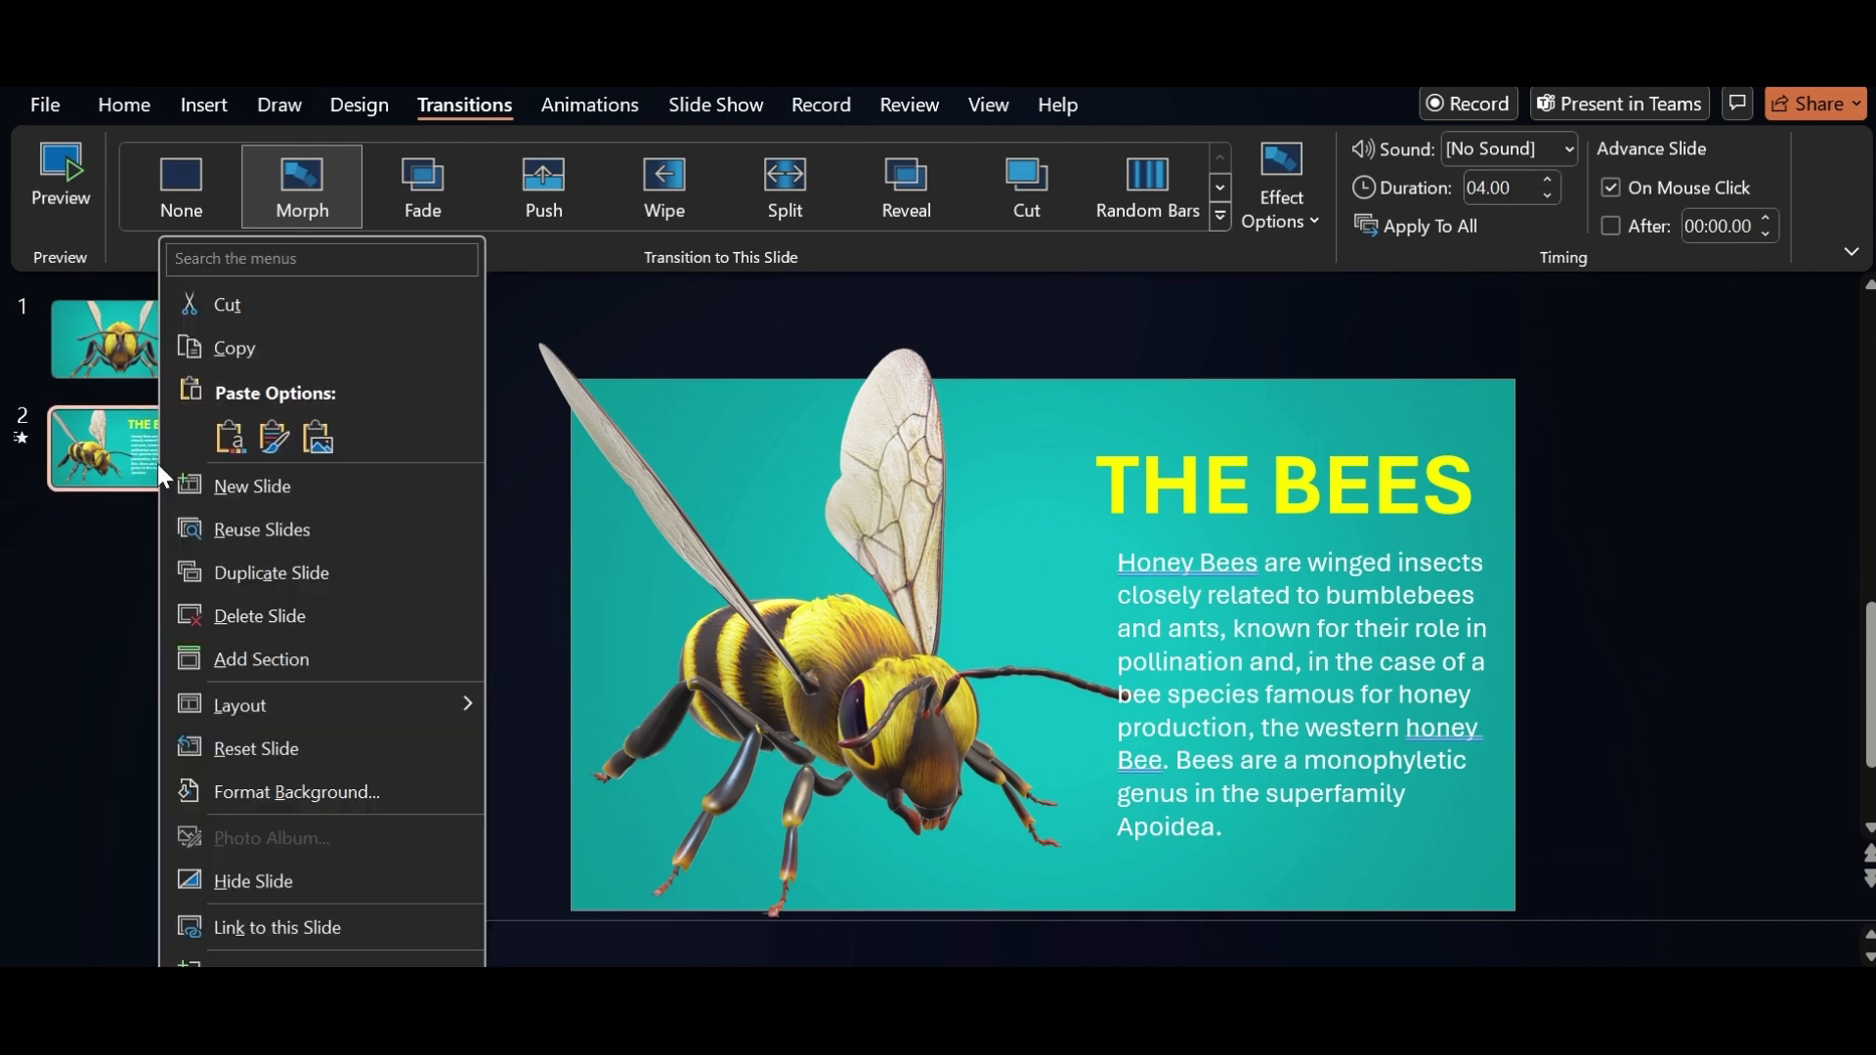
{"action": "mouse_move", "coordinate": [282, 580]}
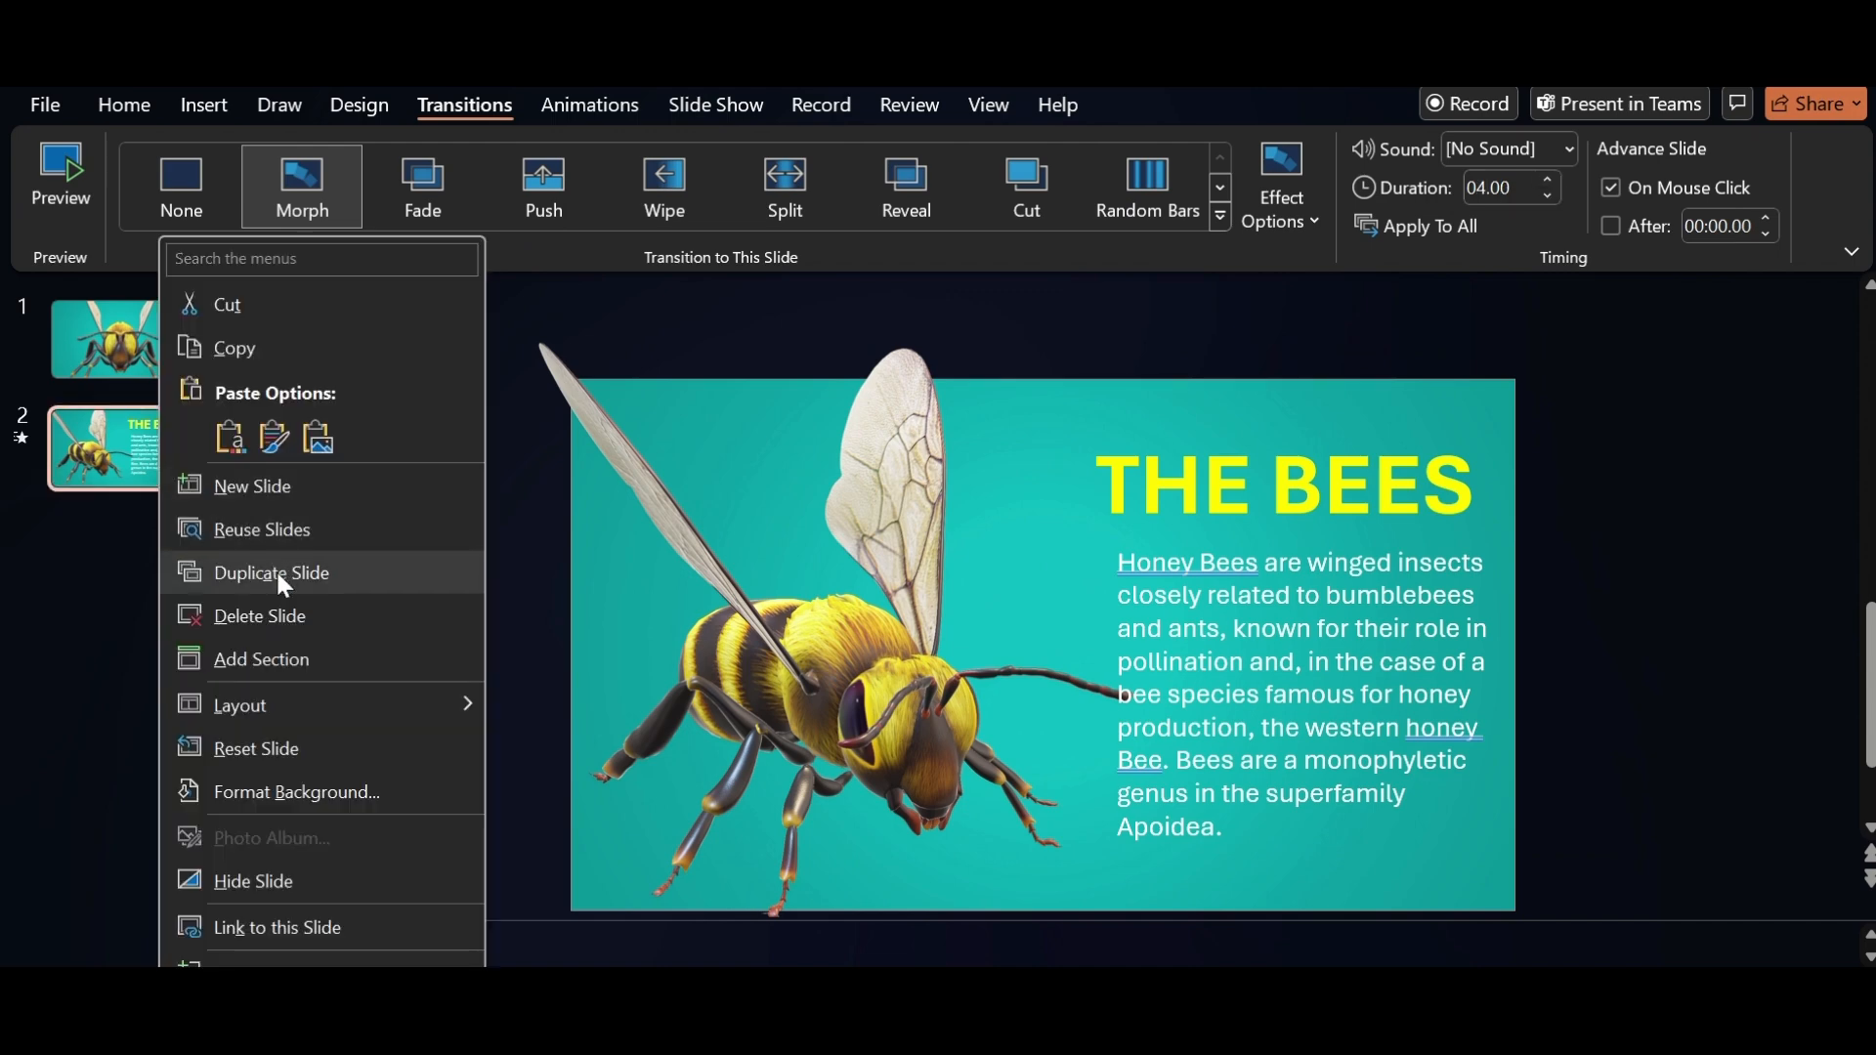
{"action": "left_click", "coordinate": [272, 577]}
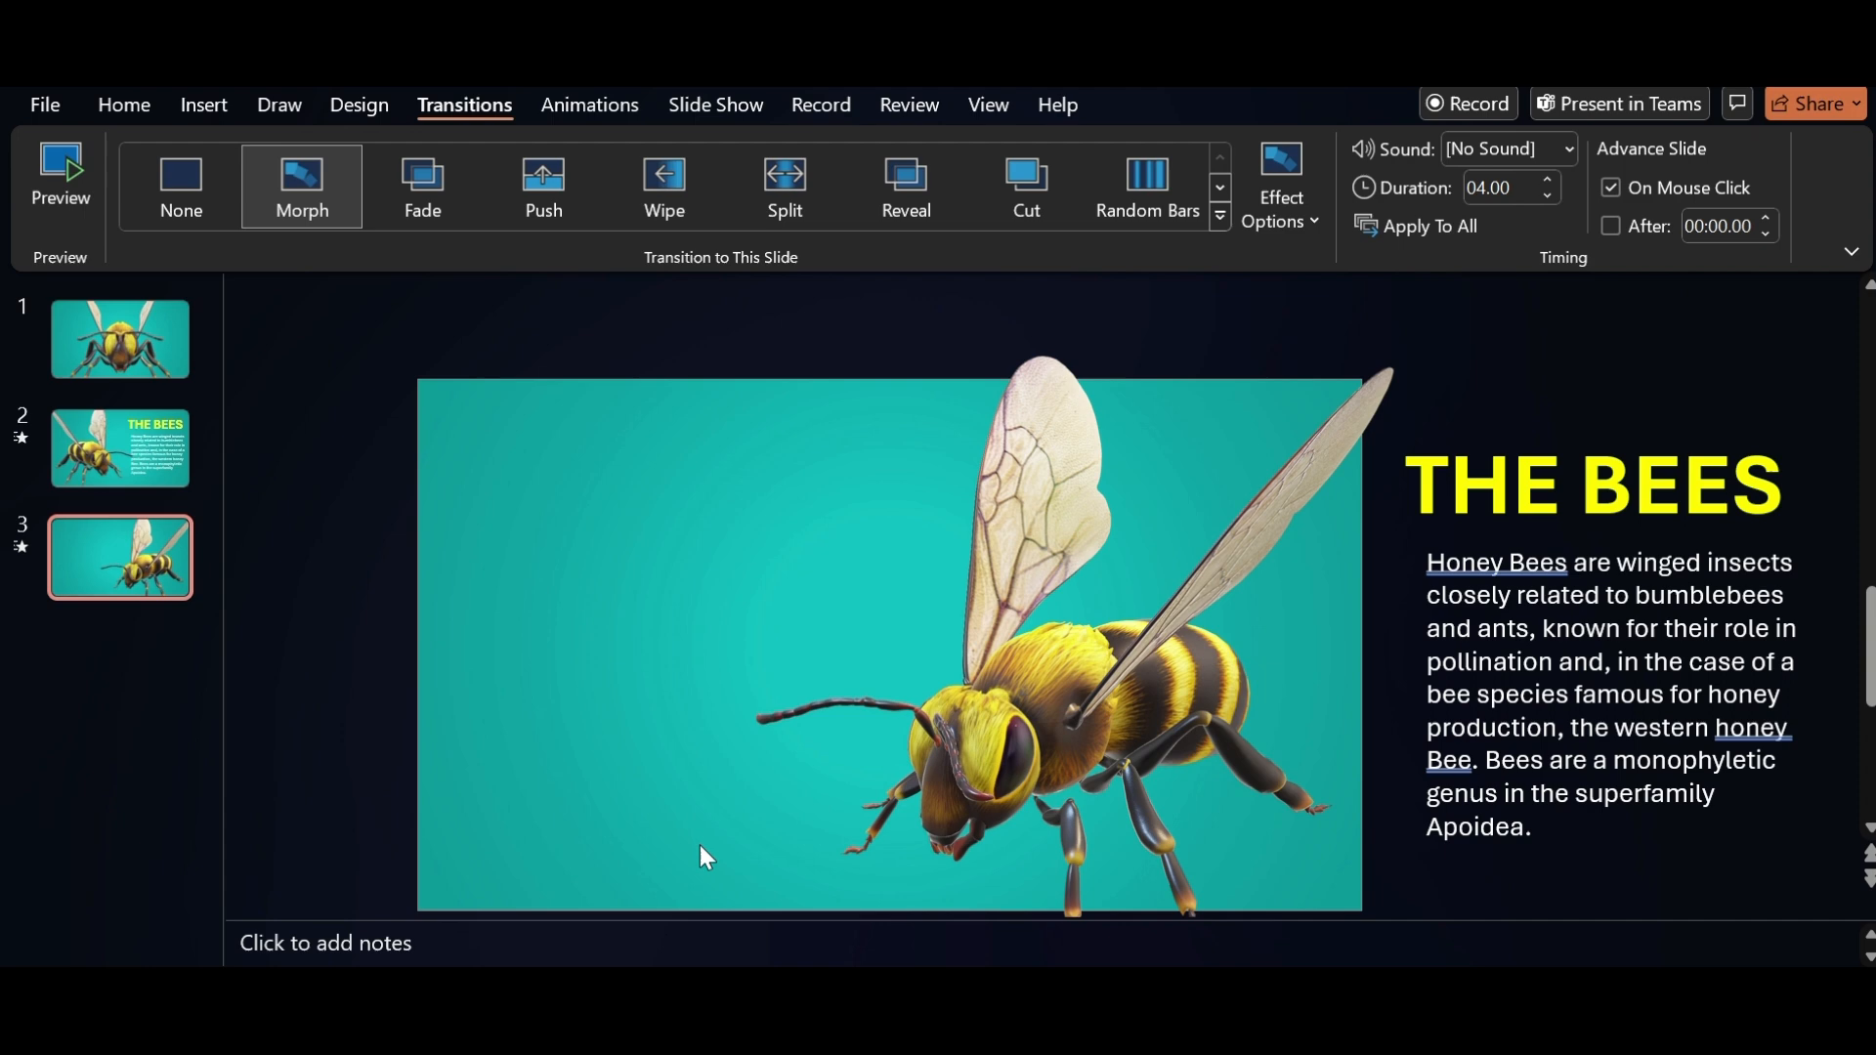
Paste the STRENGTH text panel onto slide 3, then duplicate it as slide 4
{"action": "key", "text": "ctrl+v"}
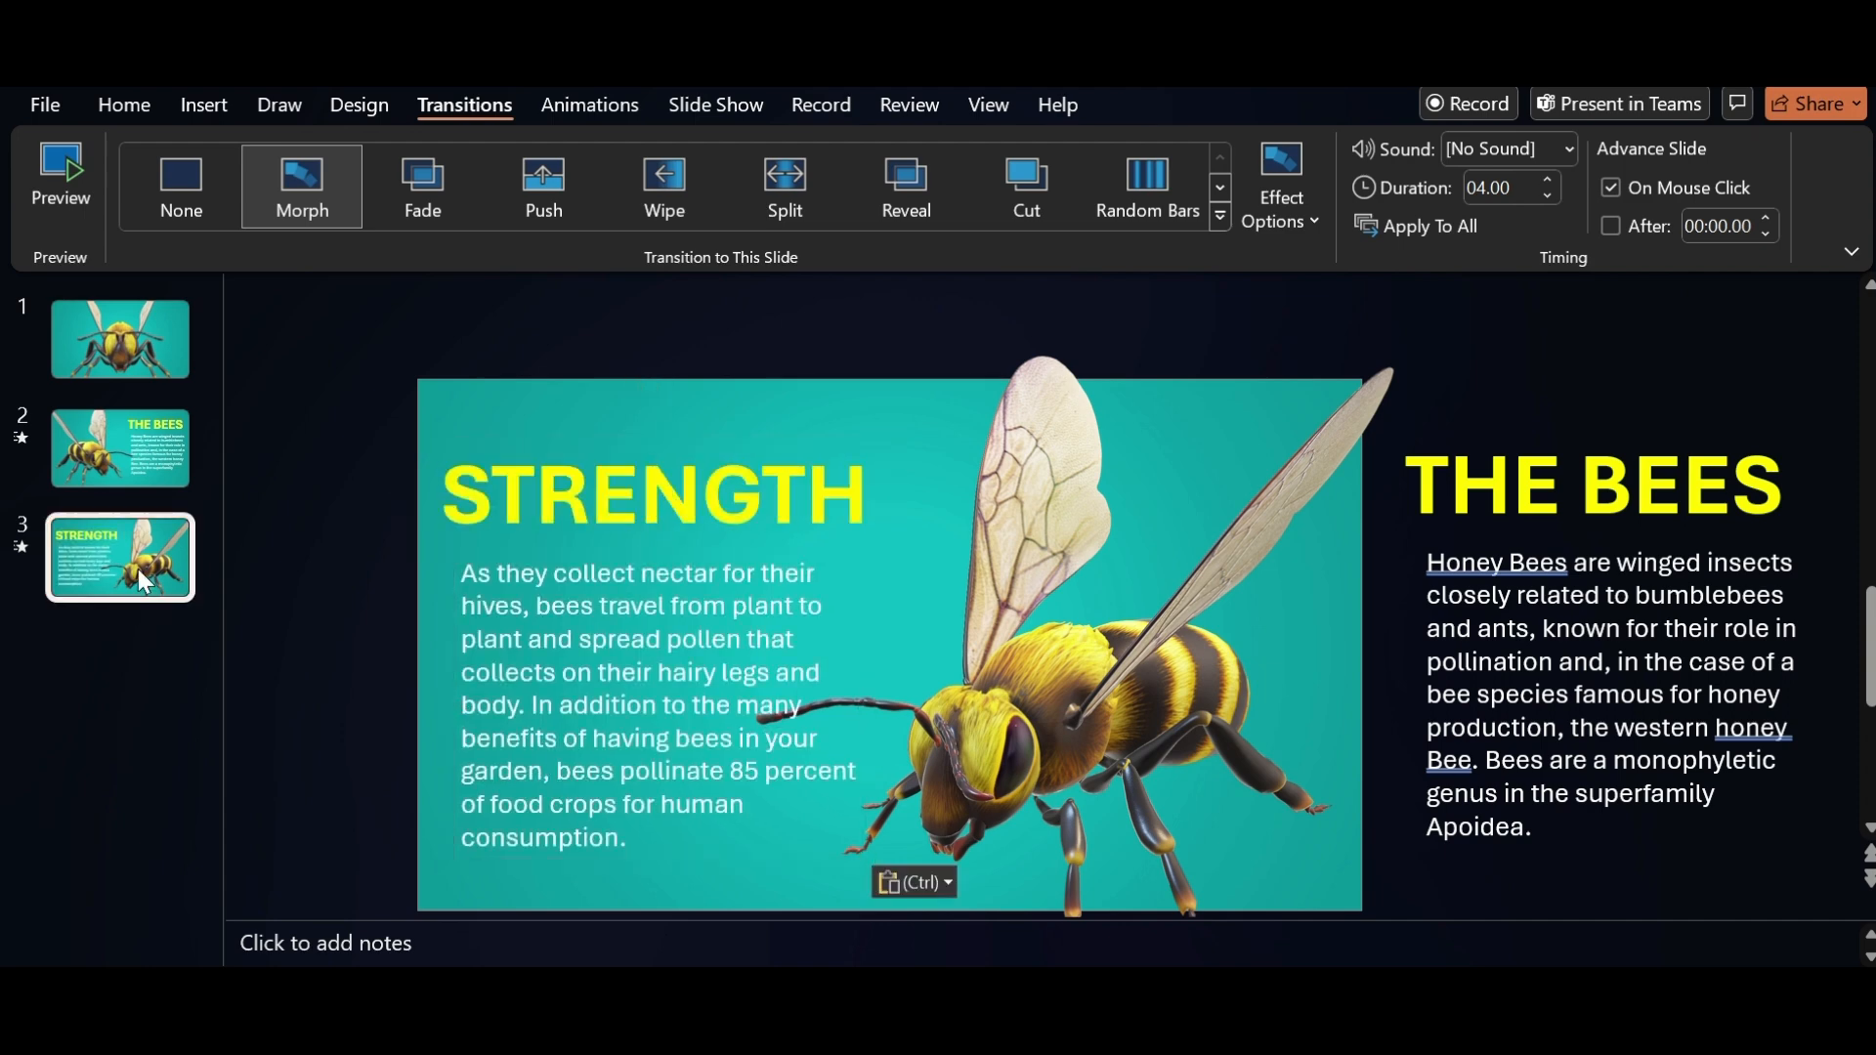
{"action": "right_click", "coordinate": [119, 556]}
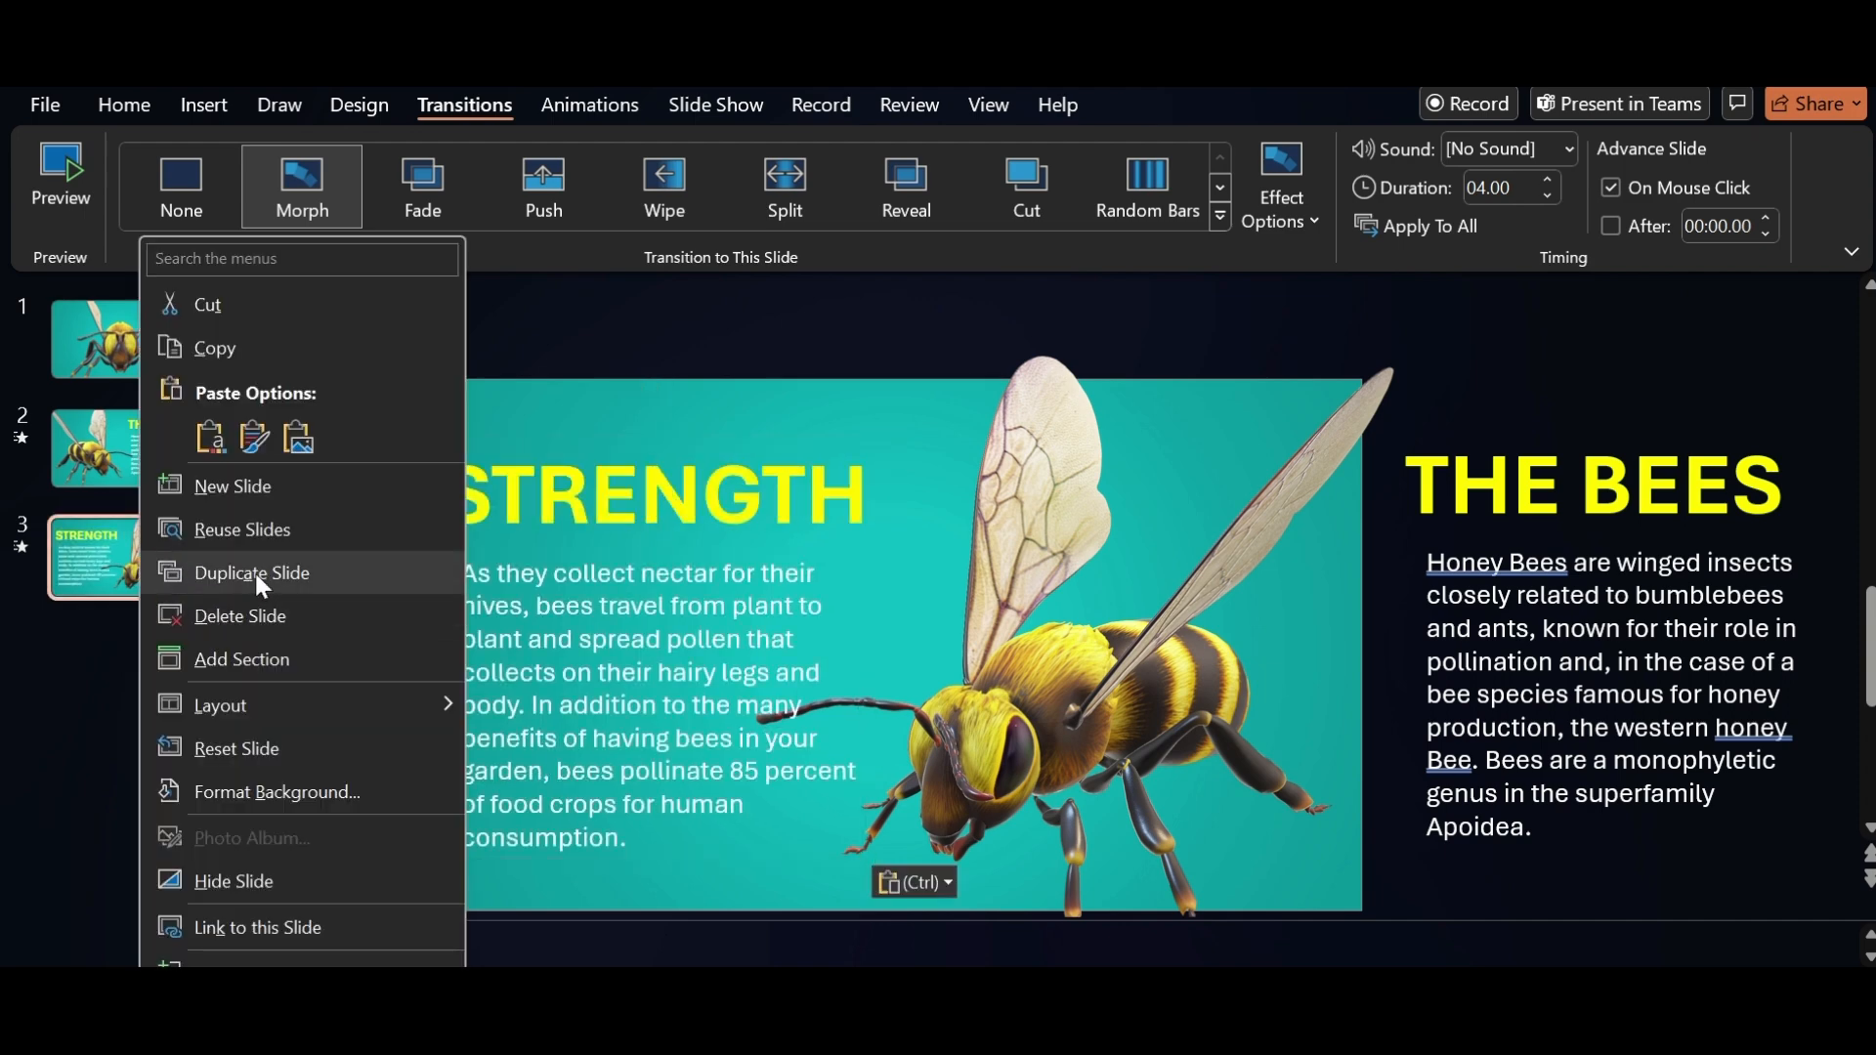
{"action": "left_click", "coordinate": [252, 578]}
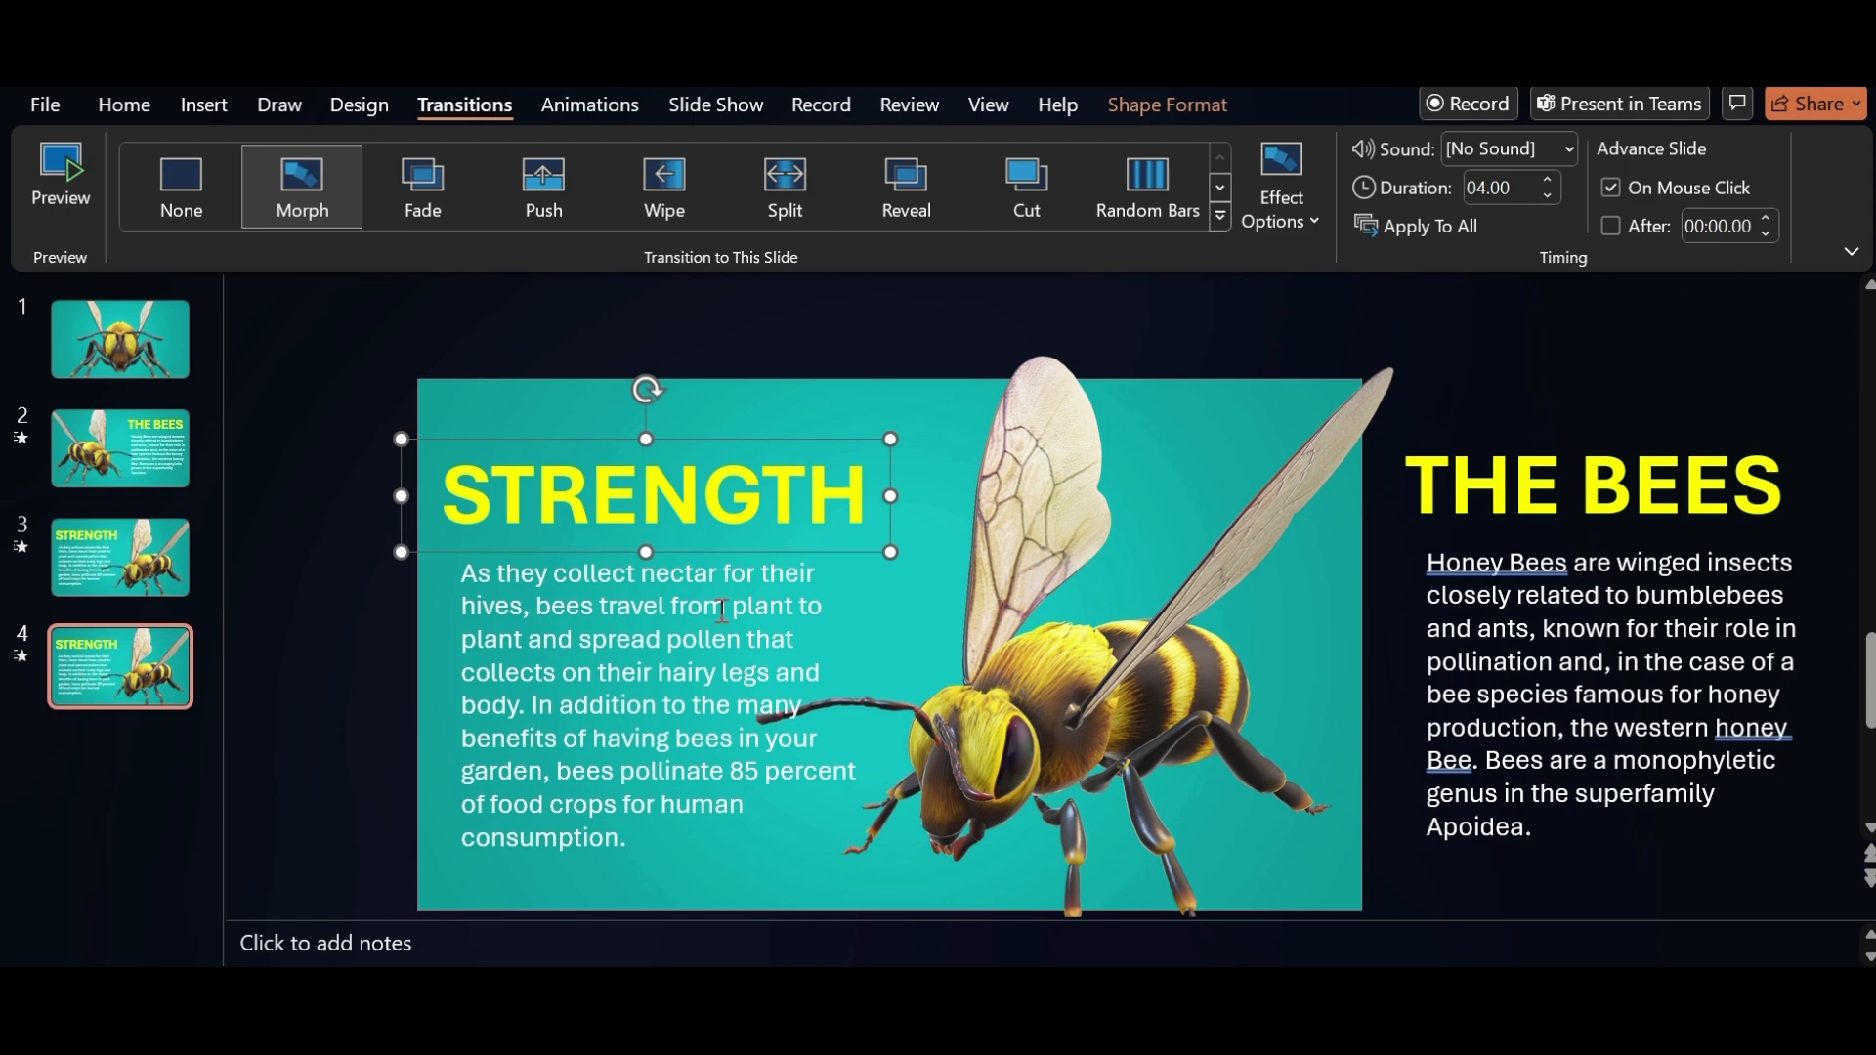